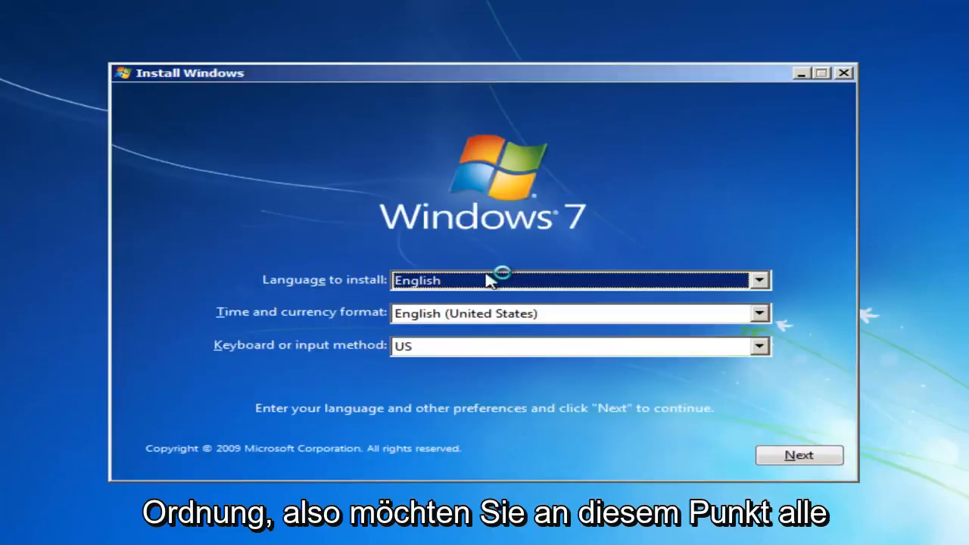
mouse_move(537, 346)
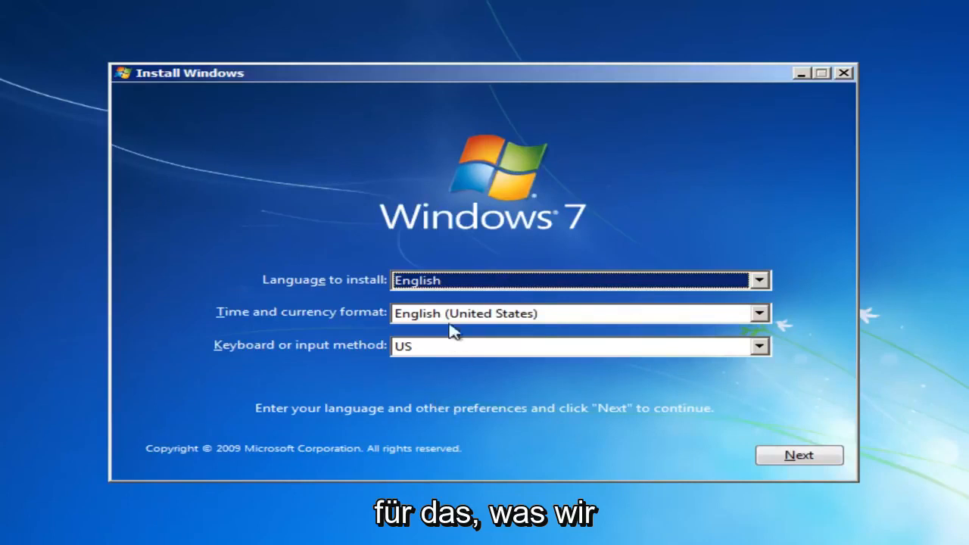
Step: Keep English language, English (United States) format and US keyboard, and continue
left_click(799, 455)
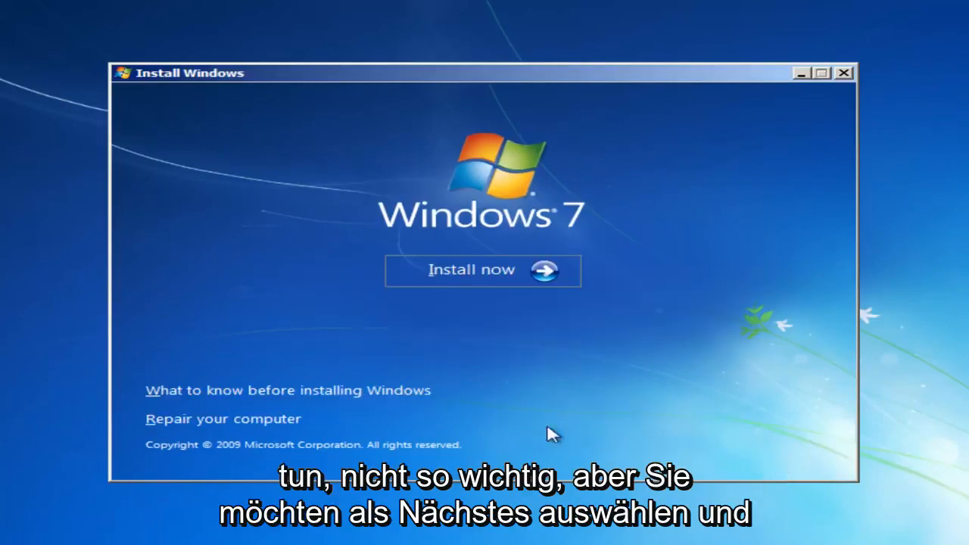
mouse_move(448, 290)
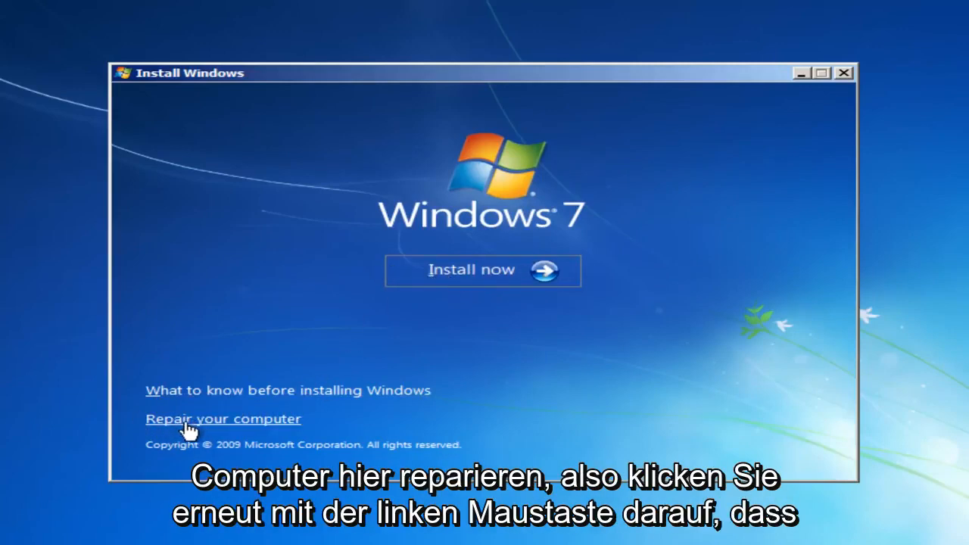
Step: Choose Repair your computer, briefly try system image restore, then return to recovery tools
left_click(217, 418)
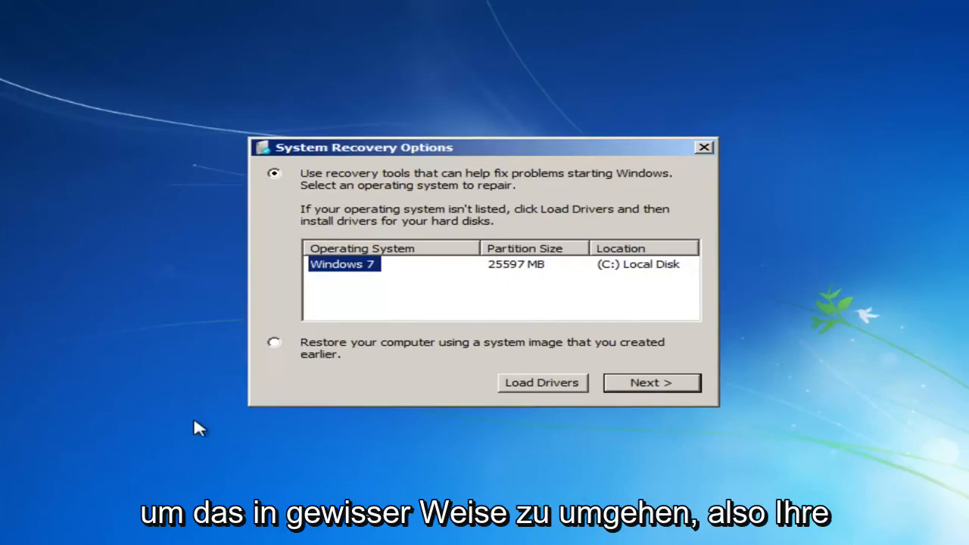
mouse_move(412, 243)
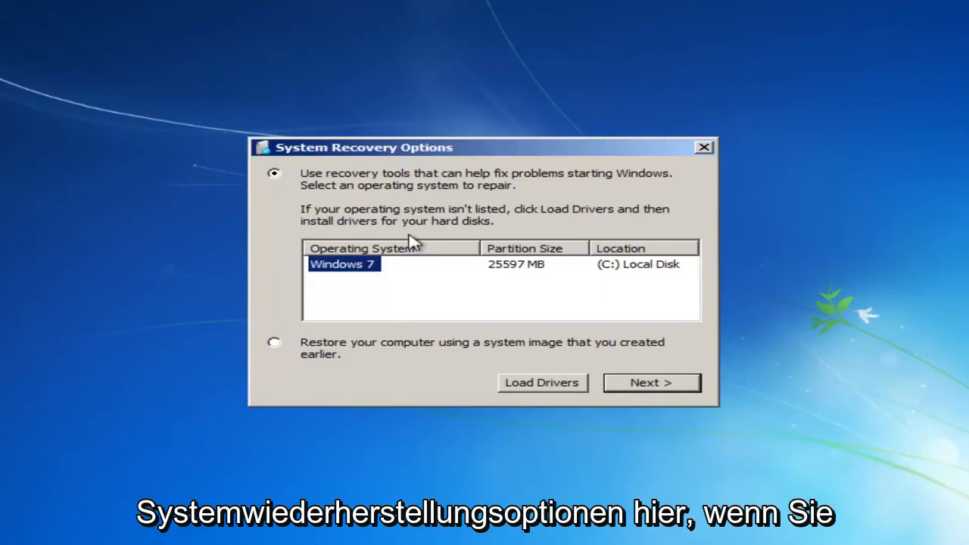
mouse_move(323, 358)
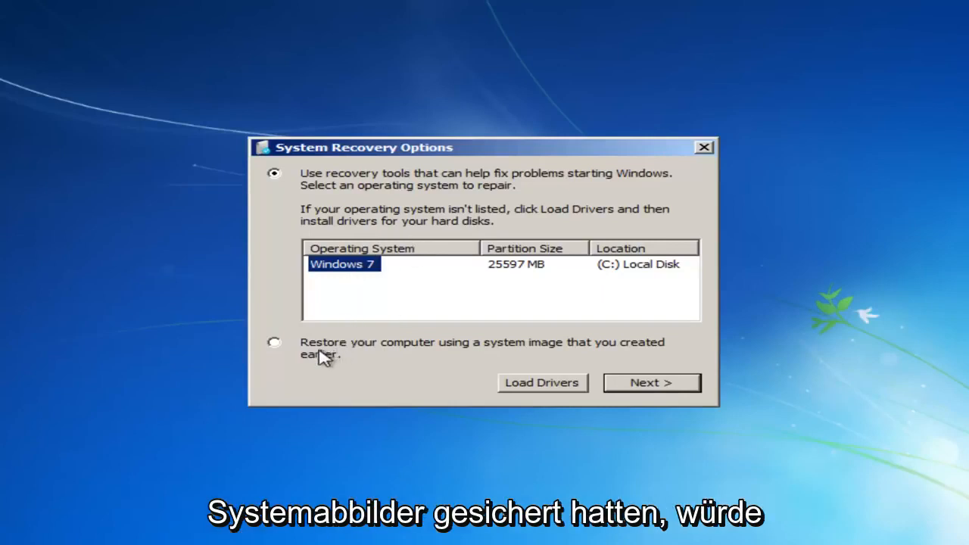
left_click(274, 342)
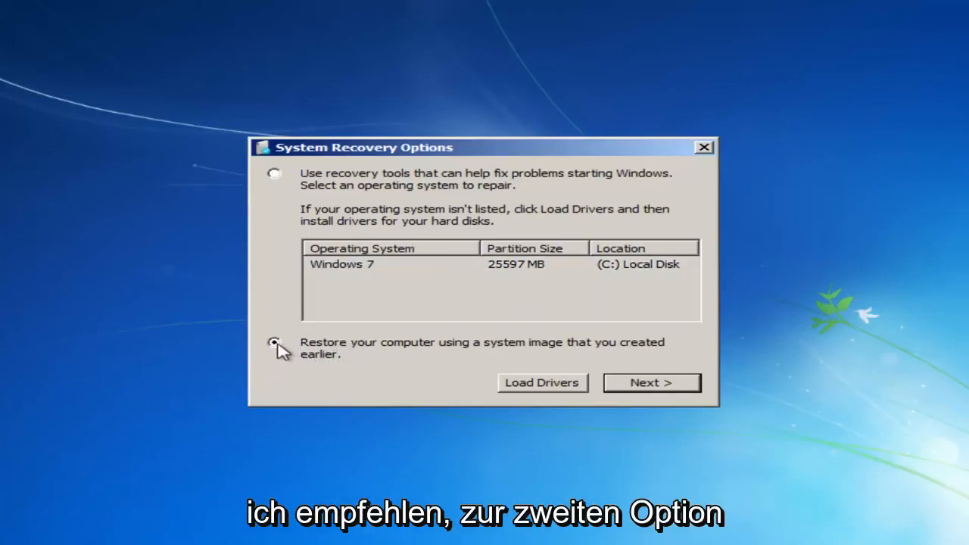
left_click(275, 342)
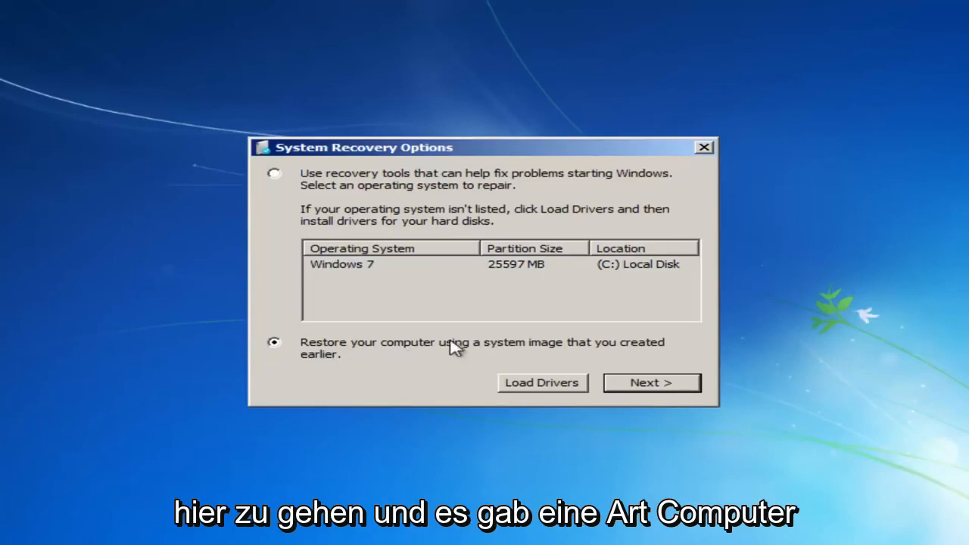
mouse_move(493, 351)
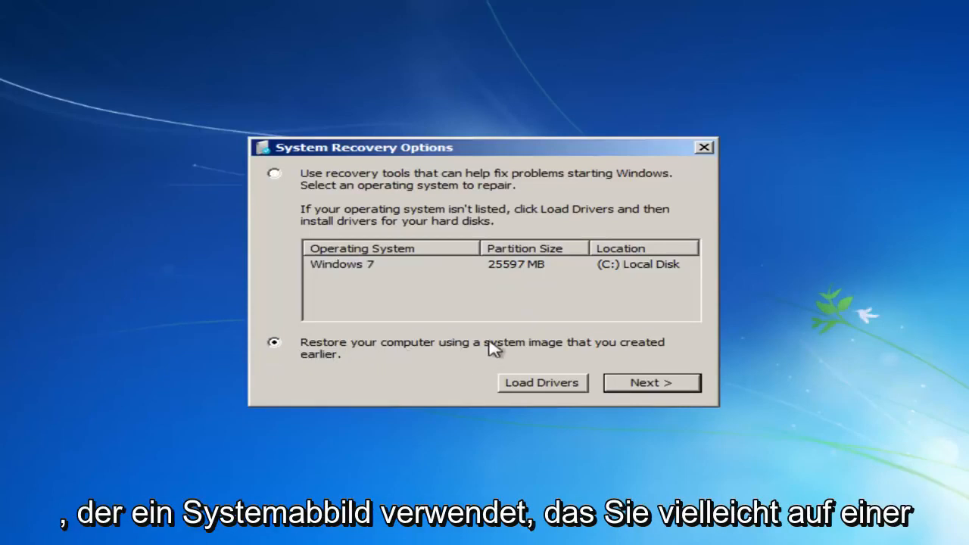
mouse_move(430, 367)
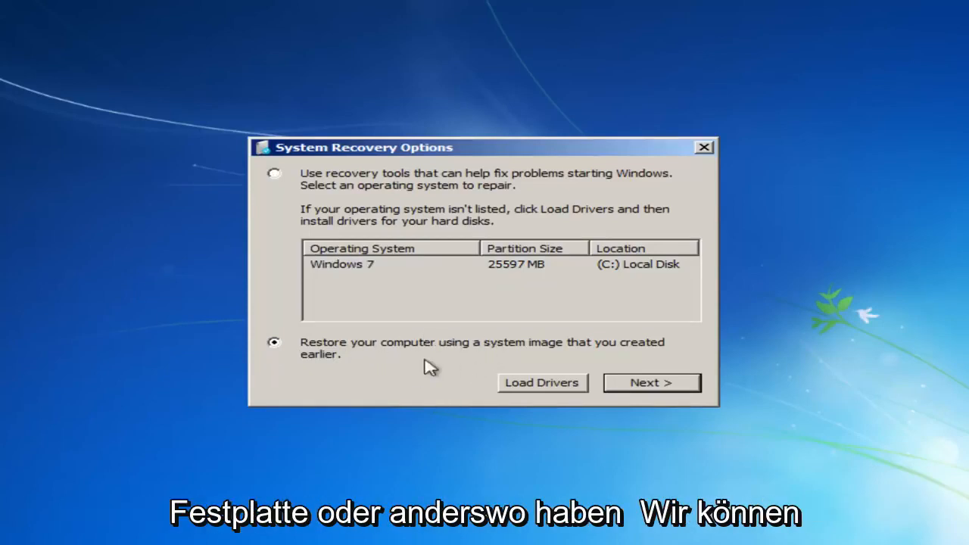
mouse_move(296, 193)
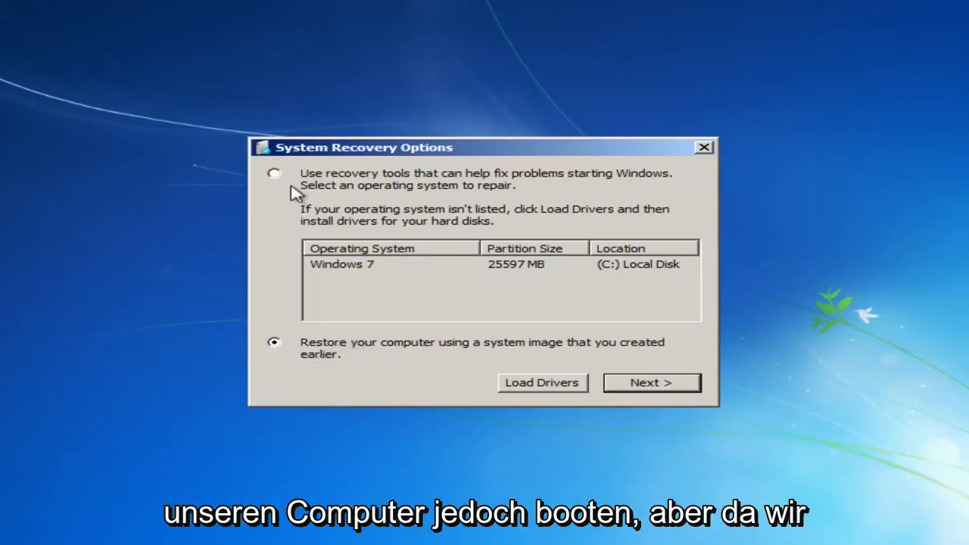
left_click(275, 173)
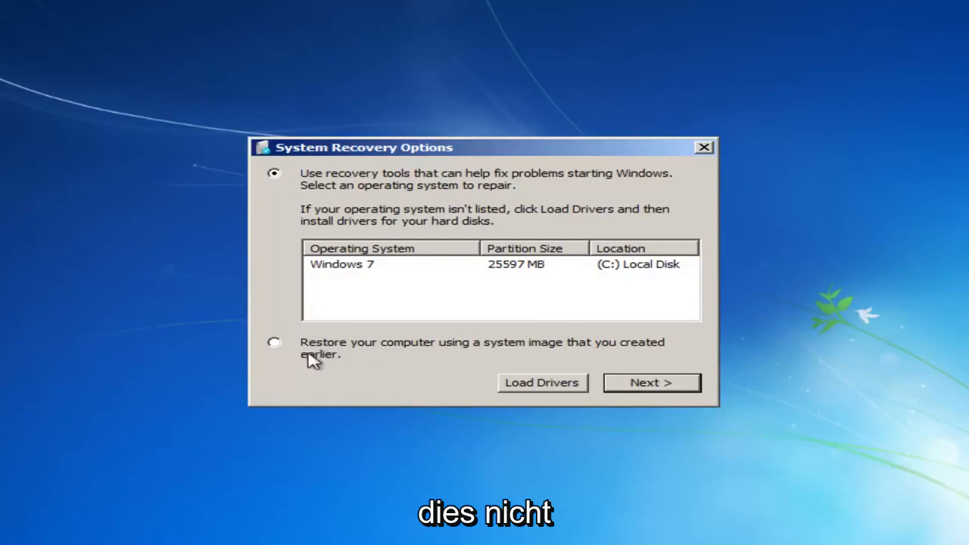
mouse_move(264, 361)
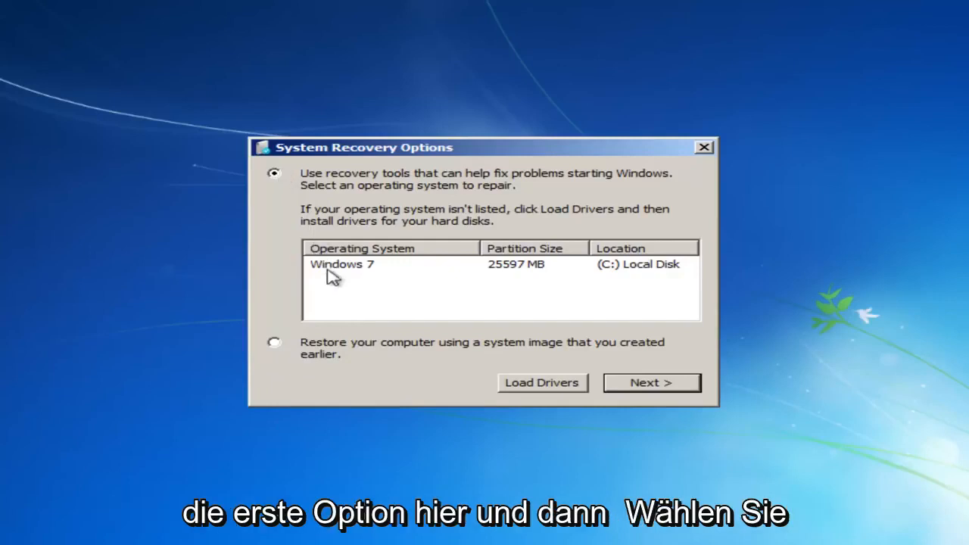
Step: Select the Windows 7 installation on C: and continue to the tools list
left_click(342, 264)
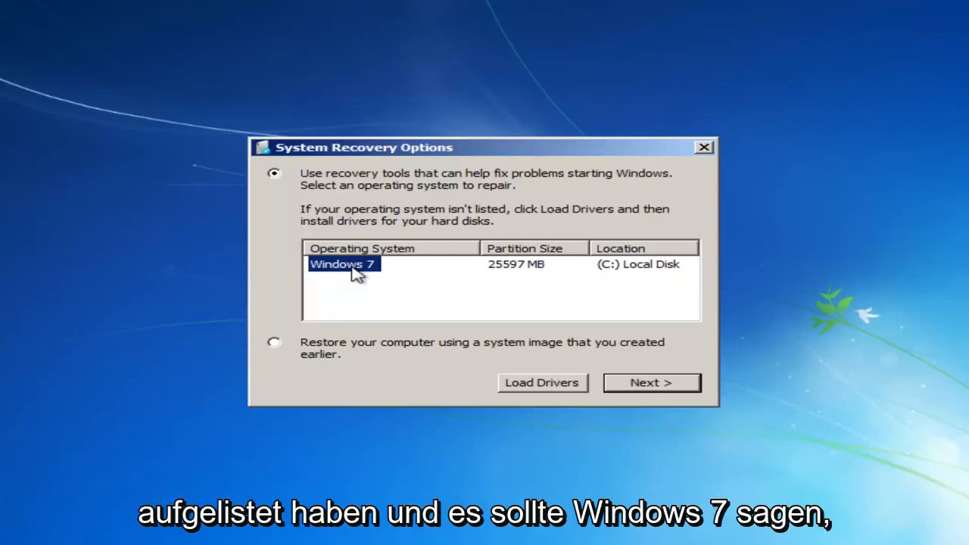
left_click(652, 382)
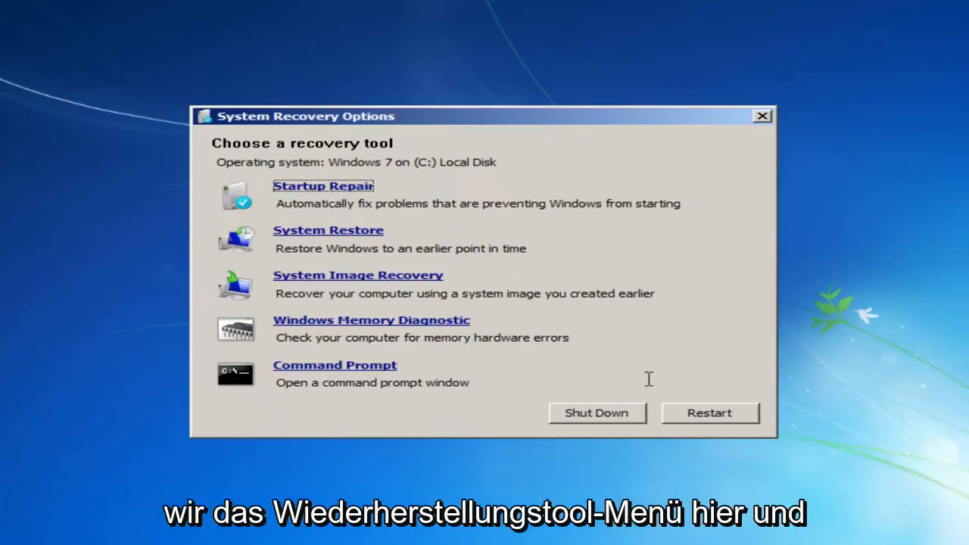
mouse_move(505, 214)
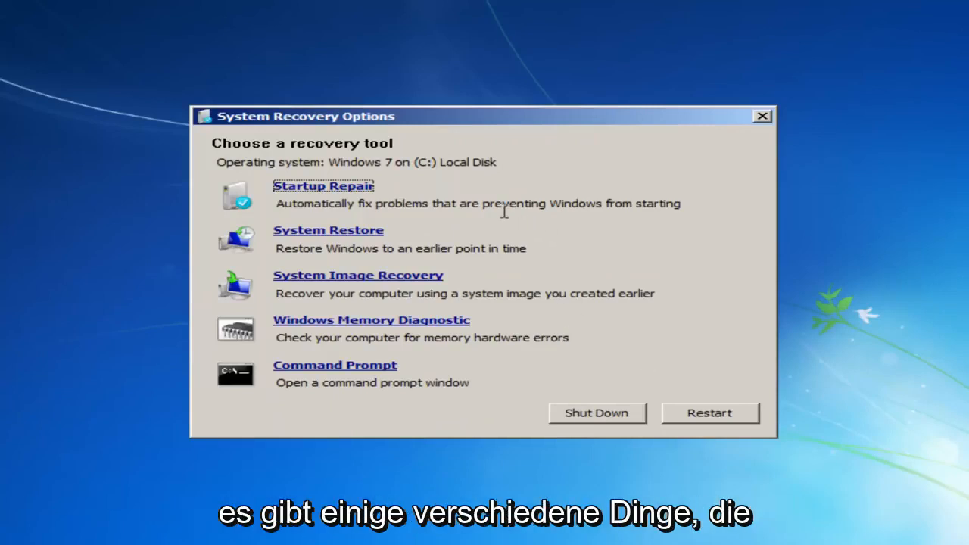
mouse_move(299, 287)
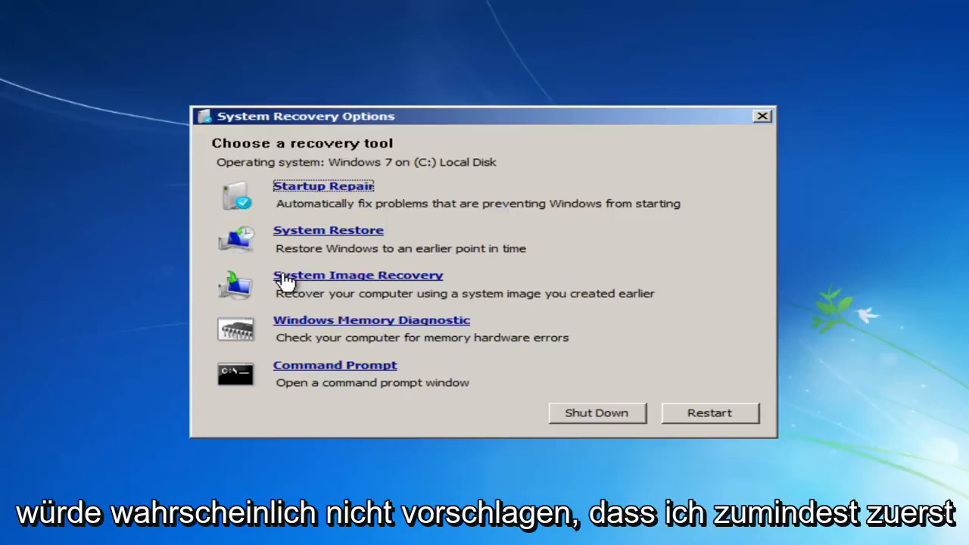
mouse_move(316, 329)
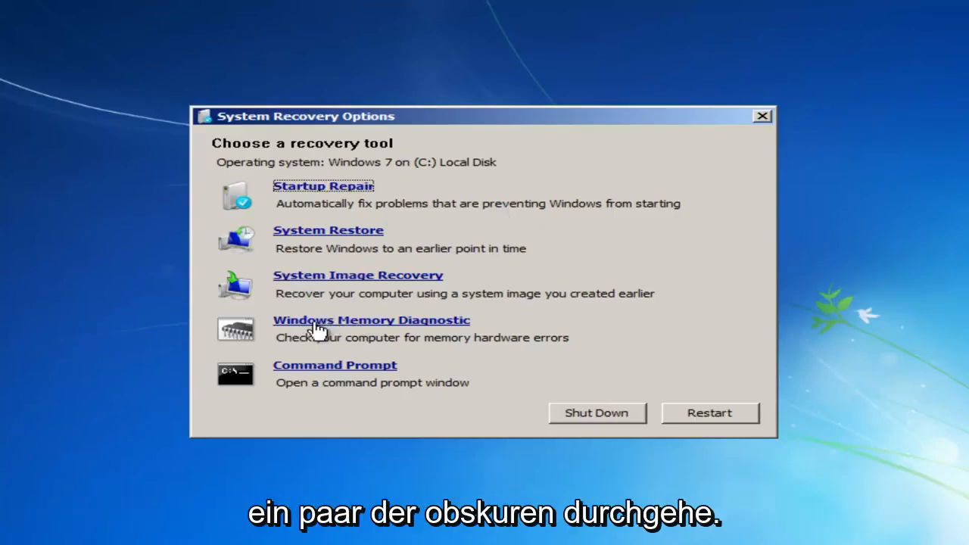
mouse_move(352, 337)
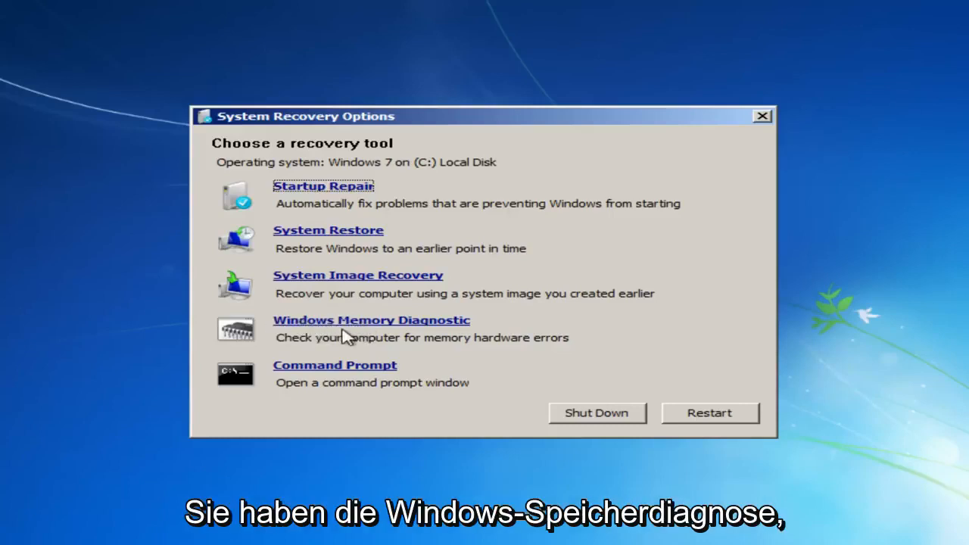
mouse_move(317, 334)
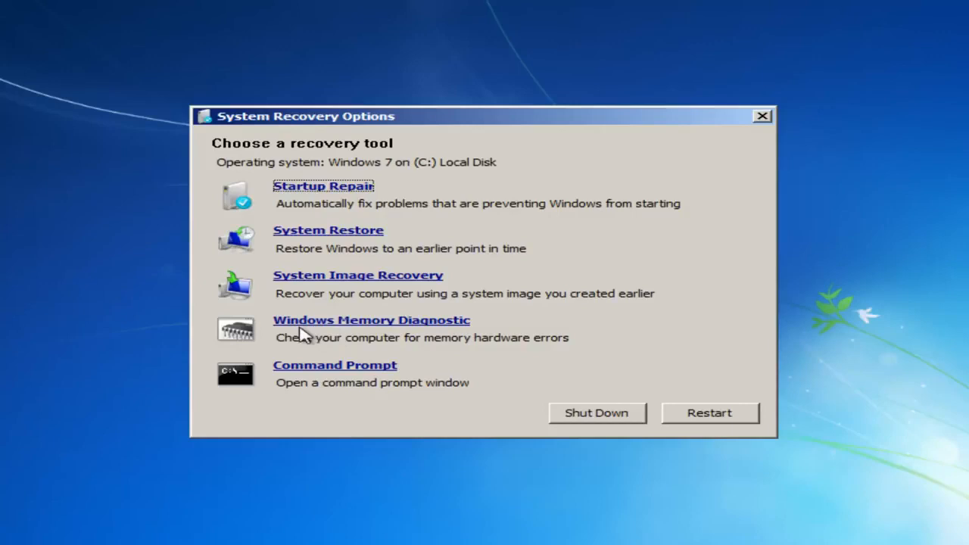
mouse_move(307, 330)
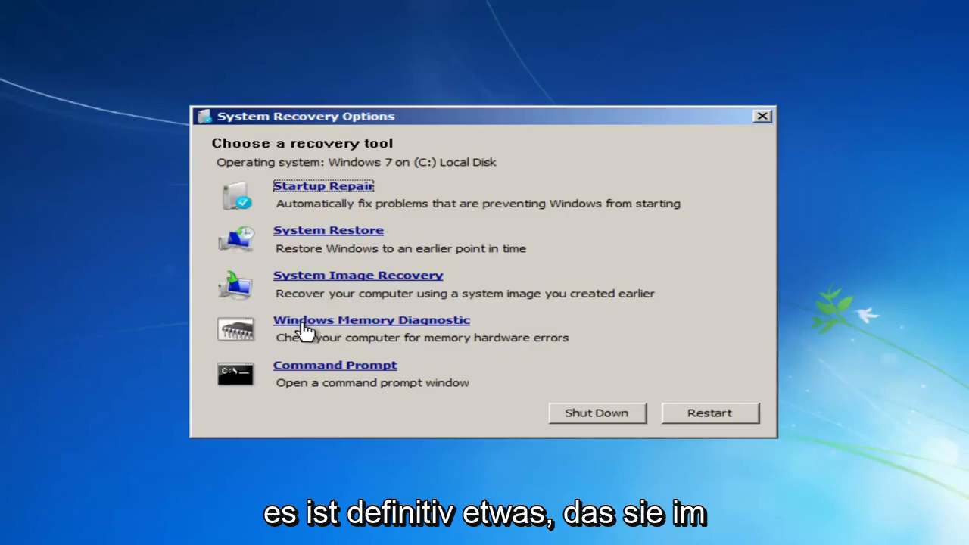
mouse_move(272, 395)
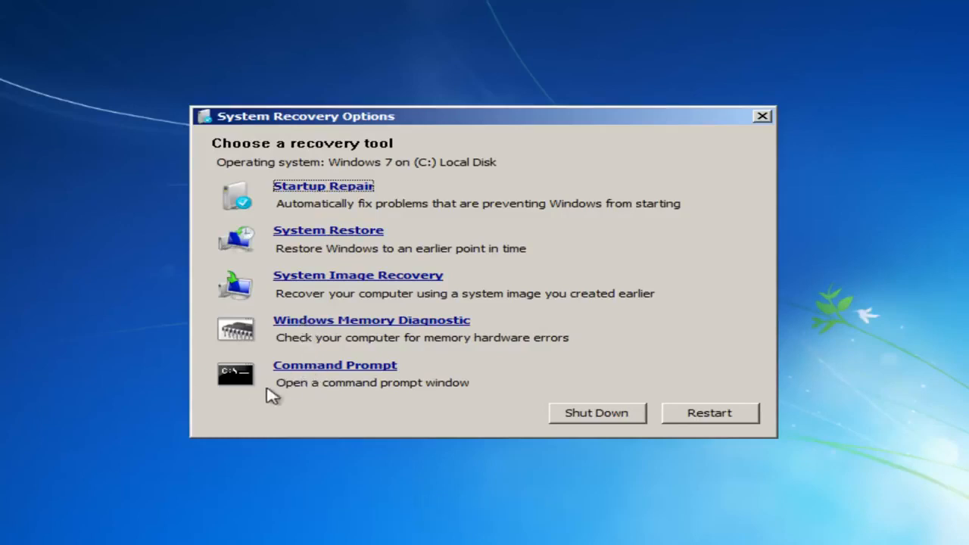
mouse_move(299, 379)
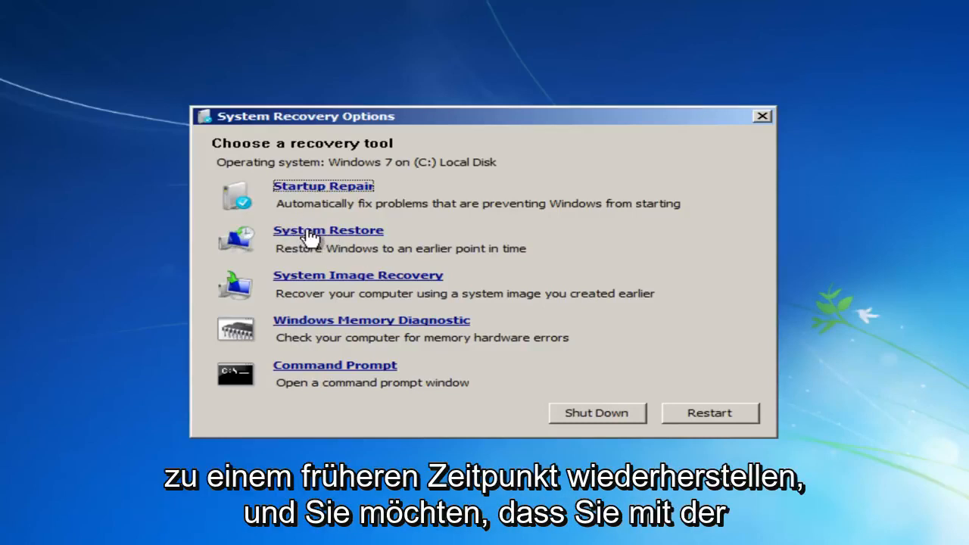
Step: Launch System Restore and choose the 10/28/2017 Installed VMware Tools restore point
left_click(328, 230)
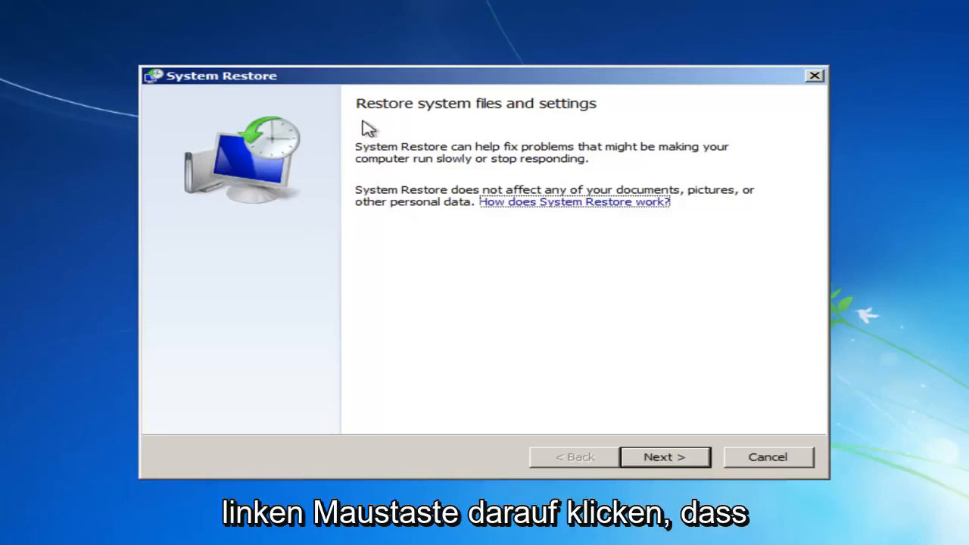
mouse_move(381, 172)
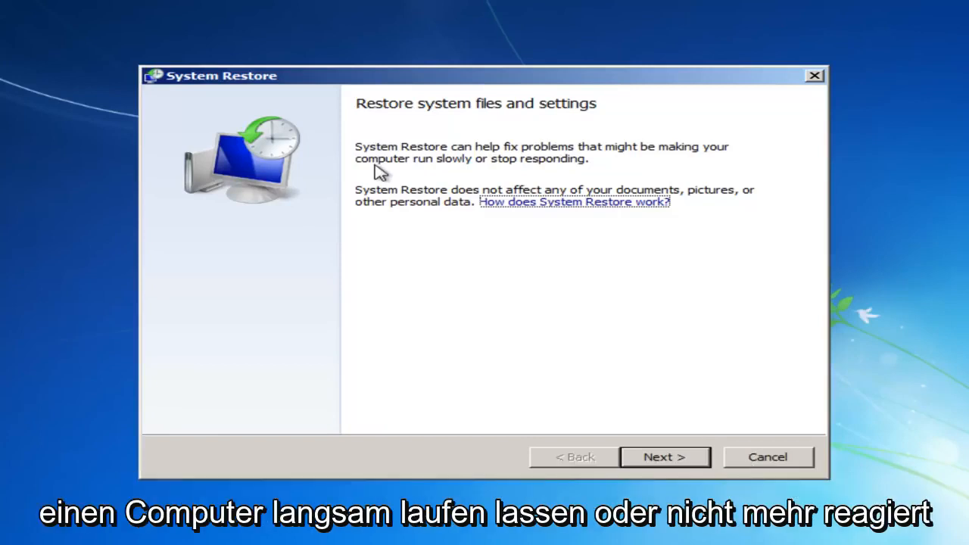
mouse_move(392, 199)
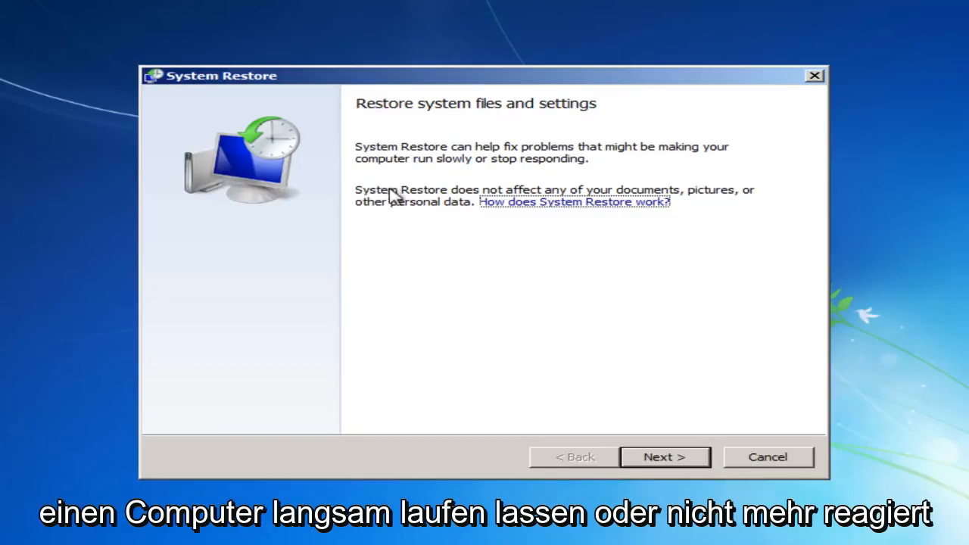
mouse_move(631, 206)
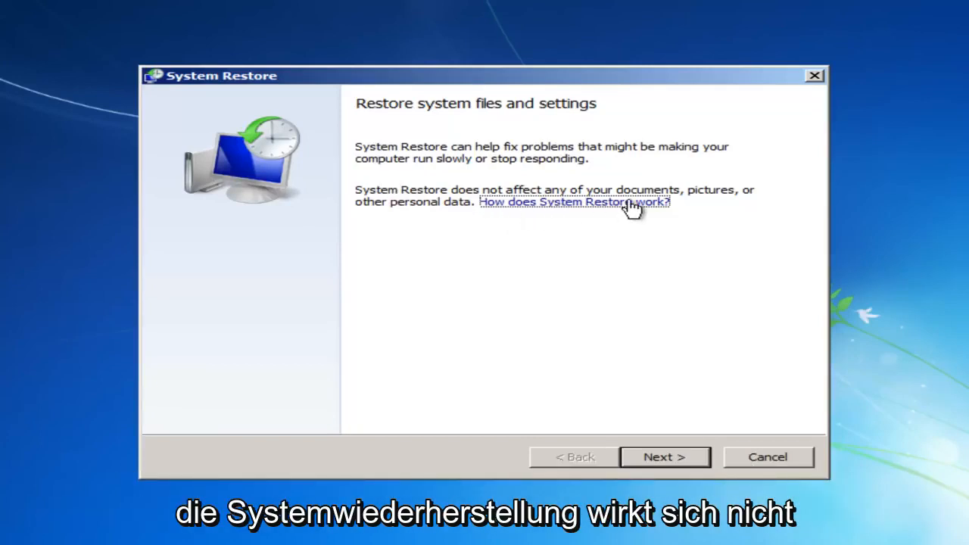
mouse_move(436, 226)
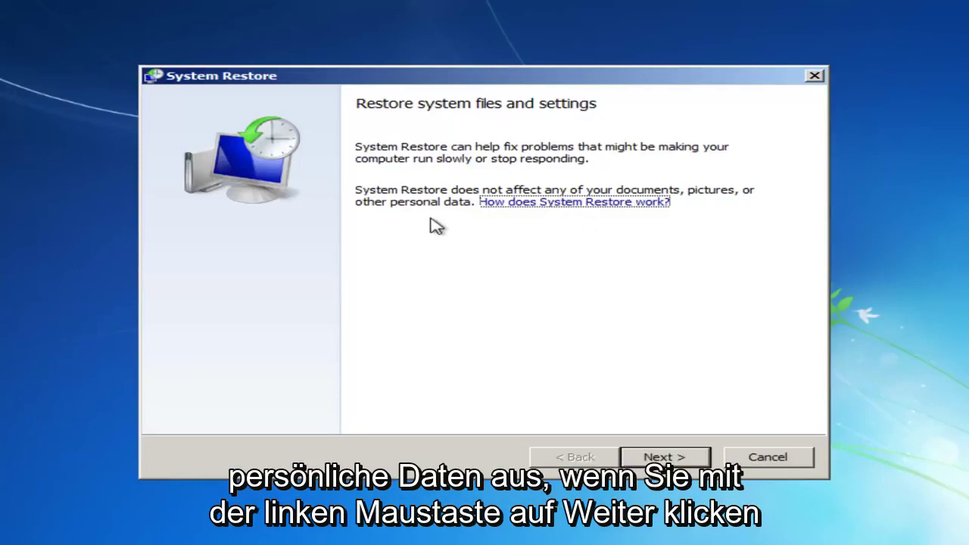
left_click(666, 457)
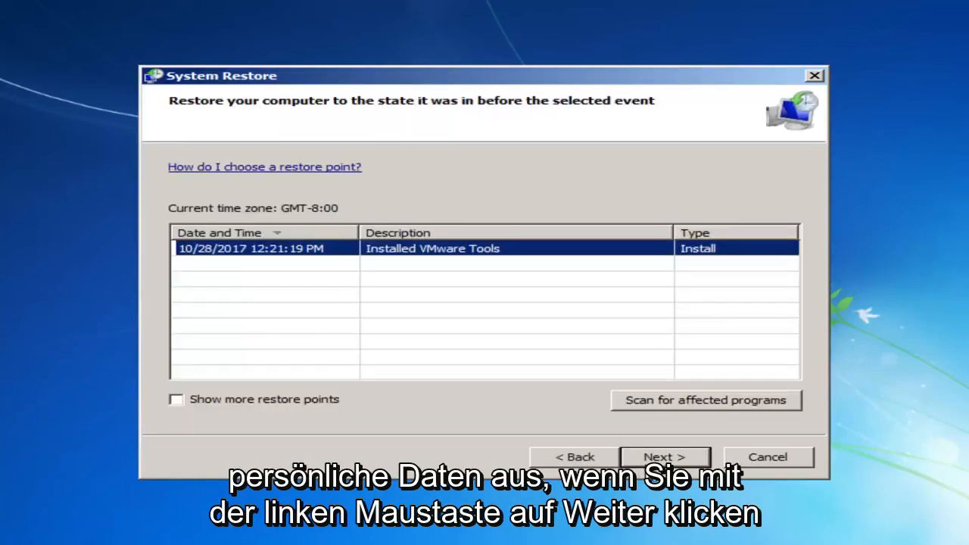
mouse_move(303, 302)
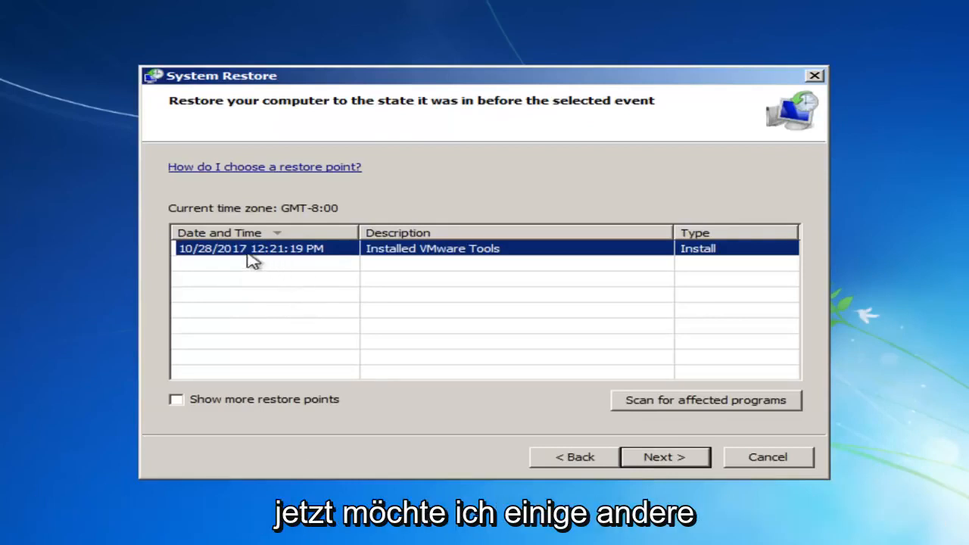
mouse_move(267, 252)
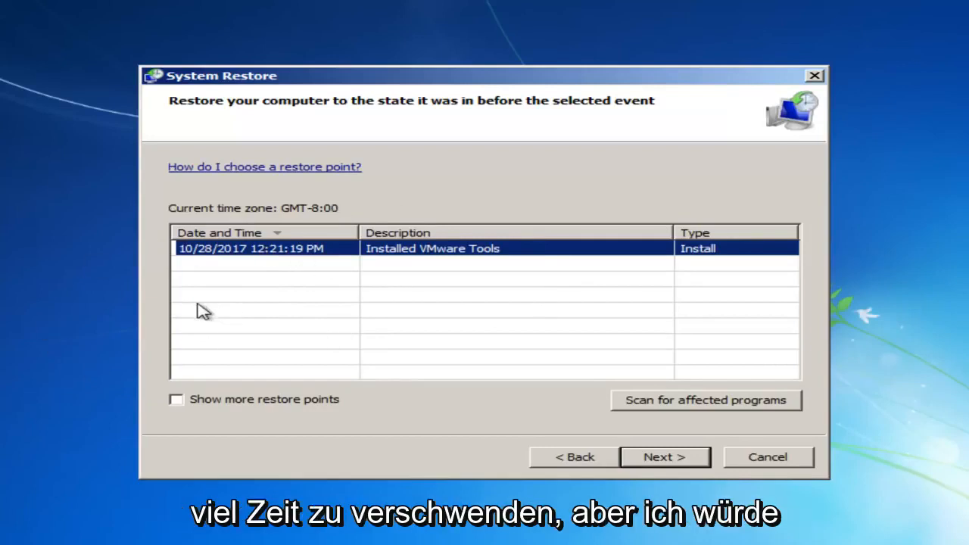
mouse_move(231, 252)
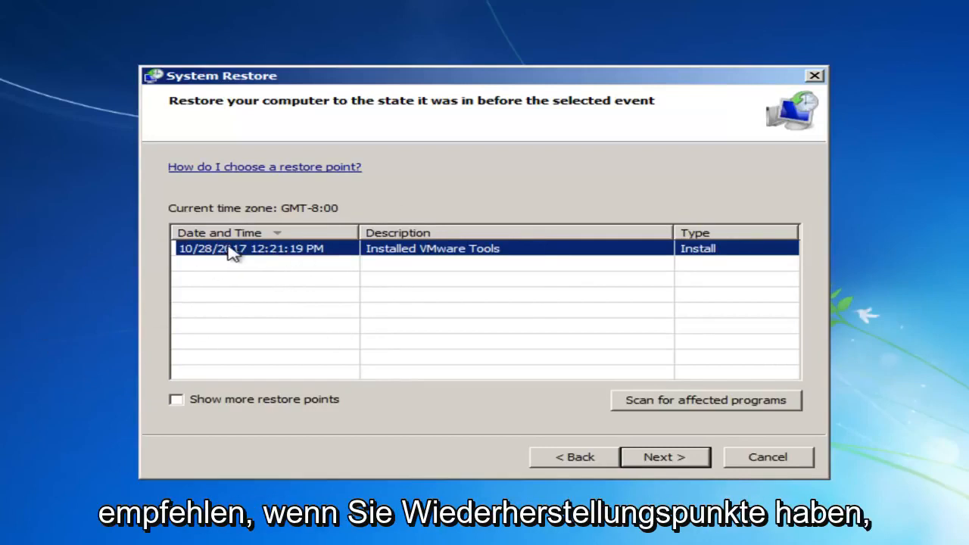
mouse_move(242, 278)
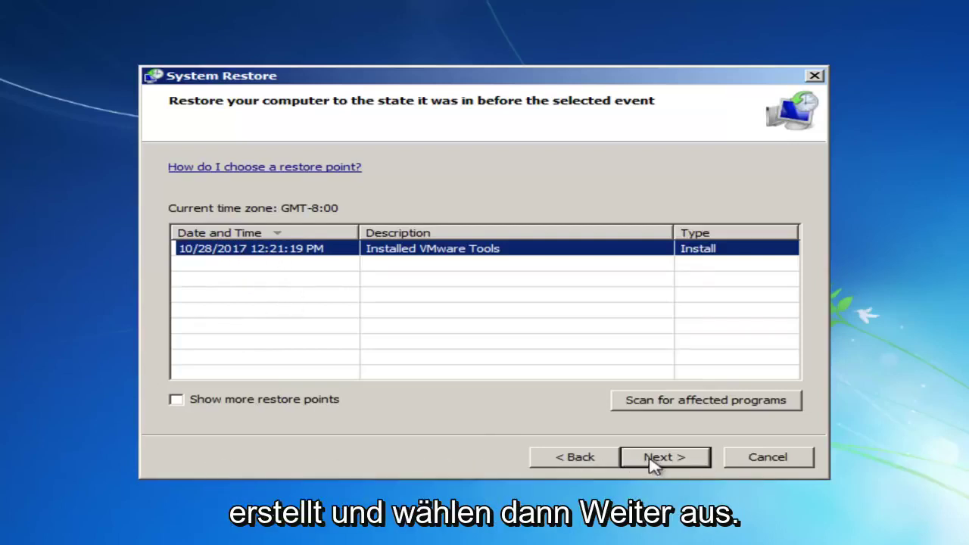
left_click(665, 456)
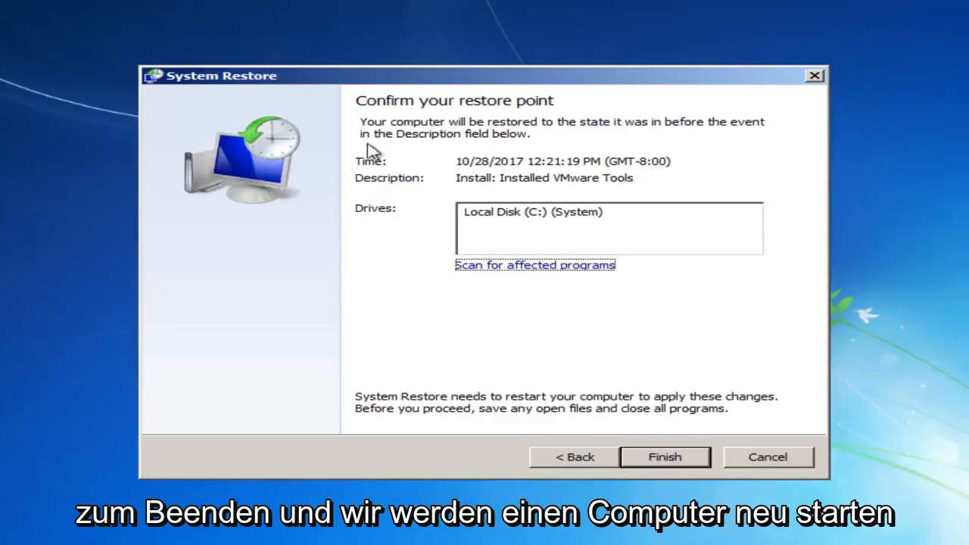
mouse_move(545, 256)
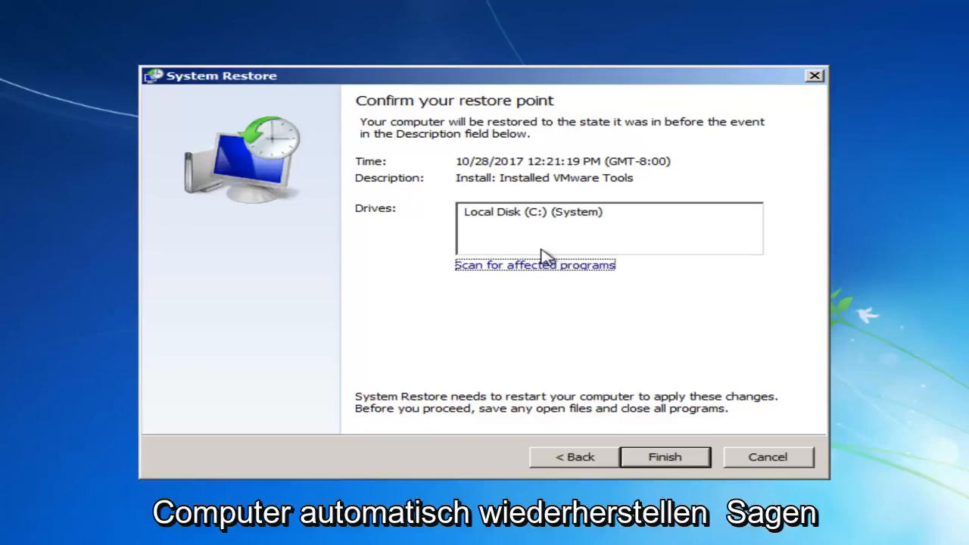
mouse_move(569, 479)
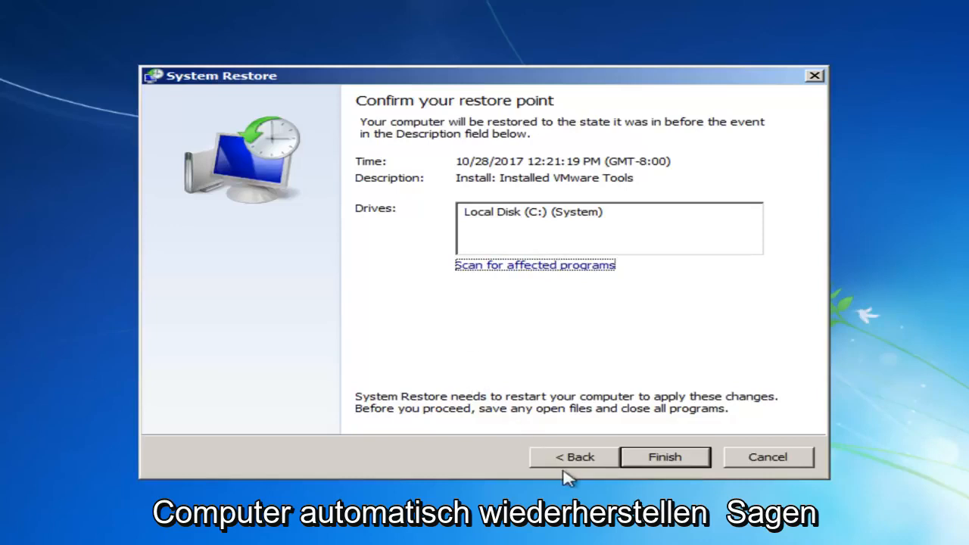
Step: Cancel the System Restore wizard without restoring
left_click(573, 456)
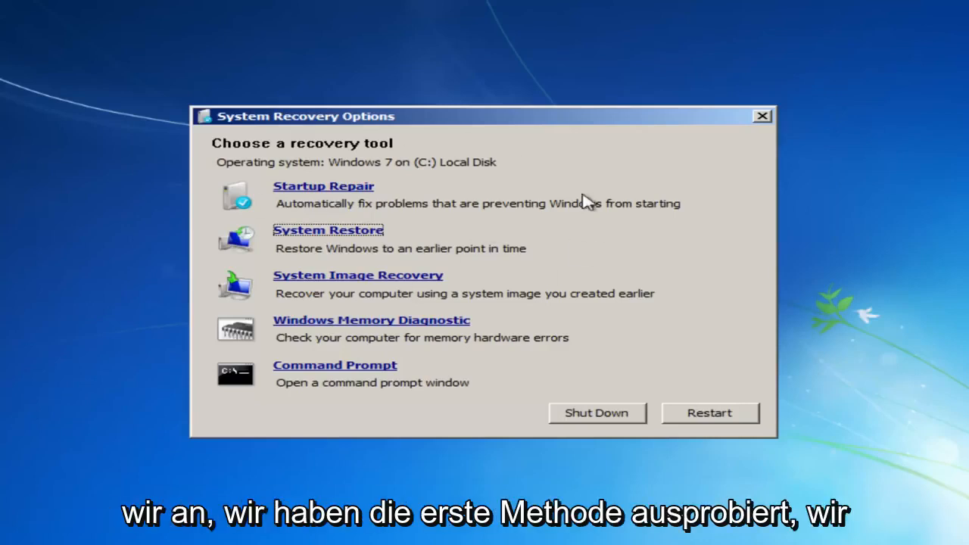
mouse_move(575, 250)
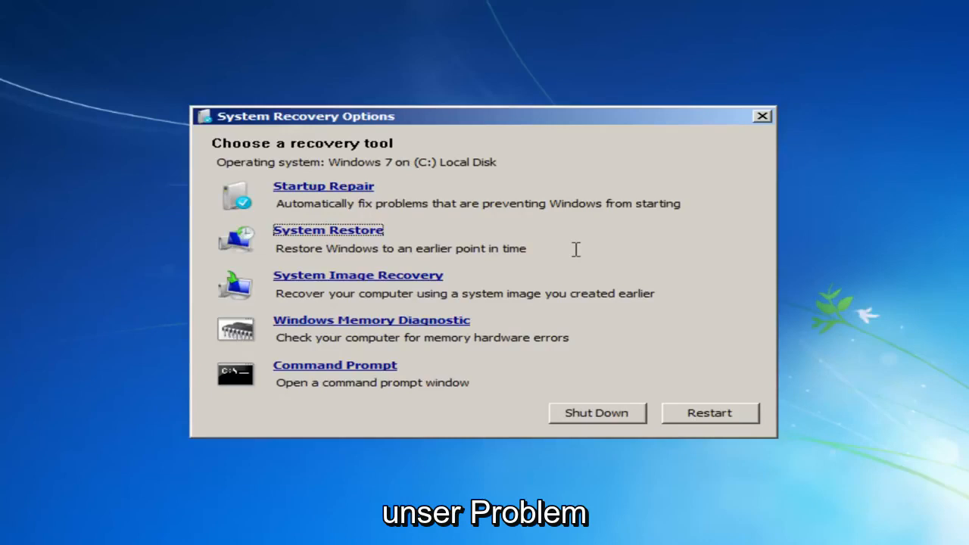
mouse_move(348, 234)
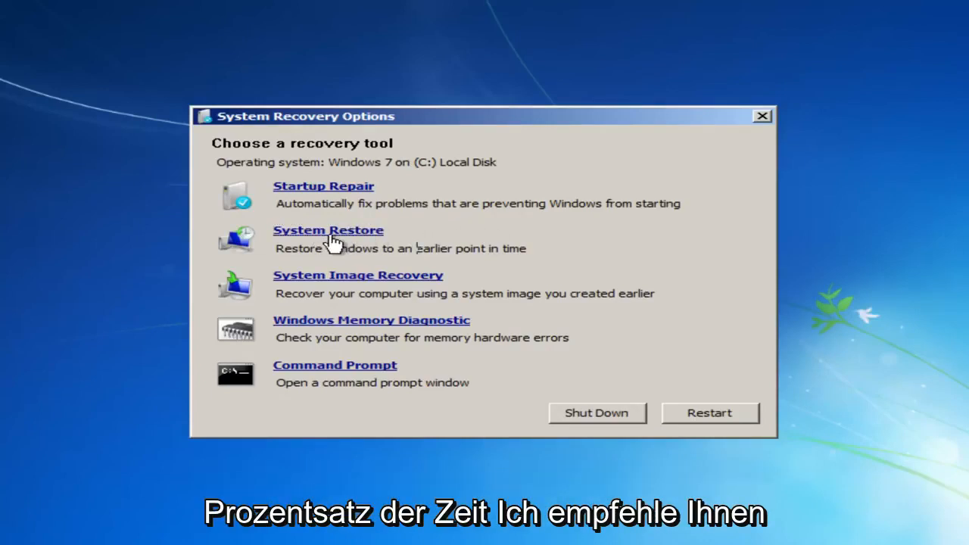
mouse_move(302, 186)
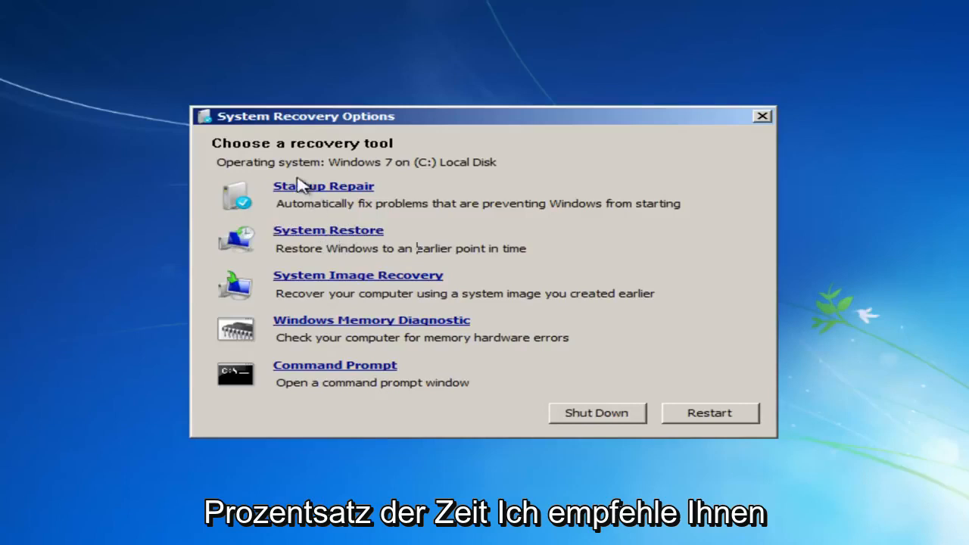
mouse_move(289, 199)
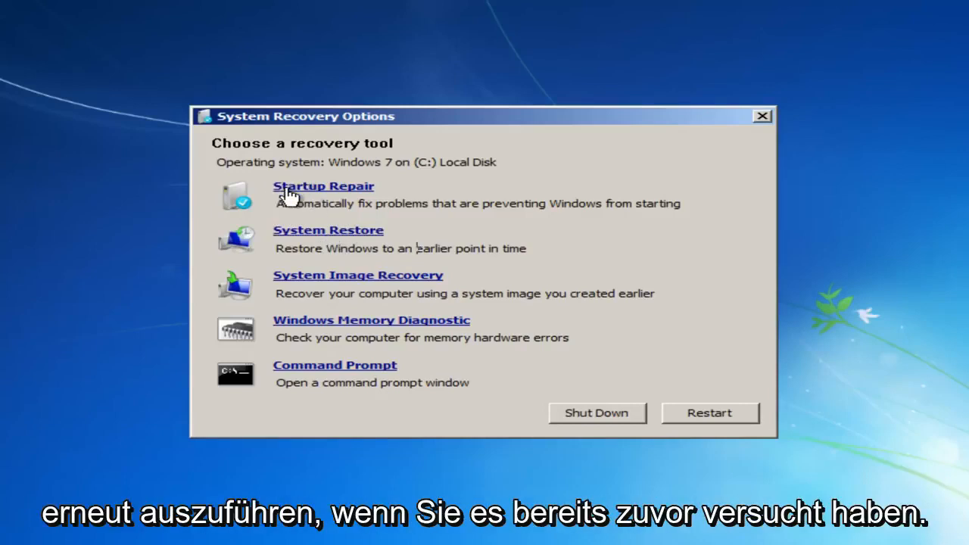
mouse_move(261, 192)
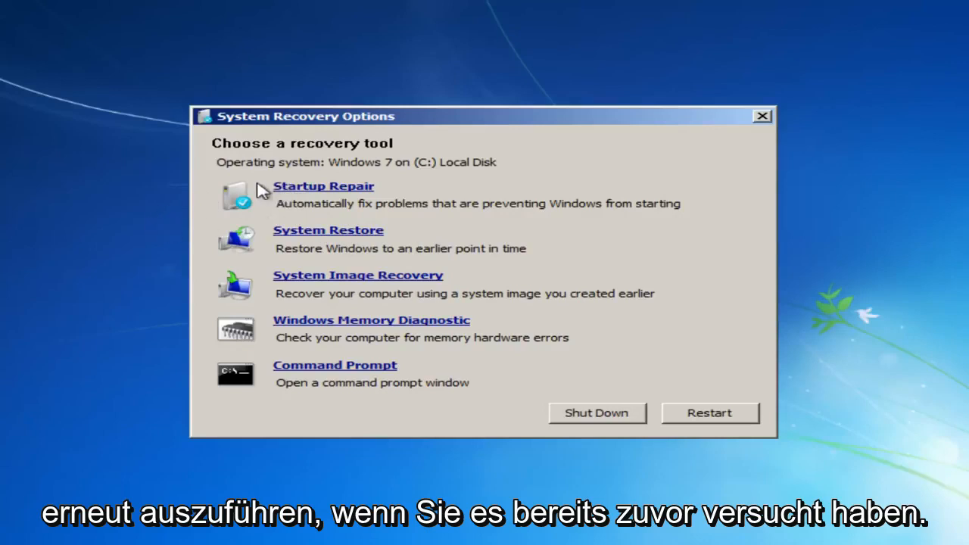
mouse_move(318, 206)
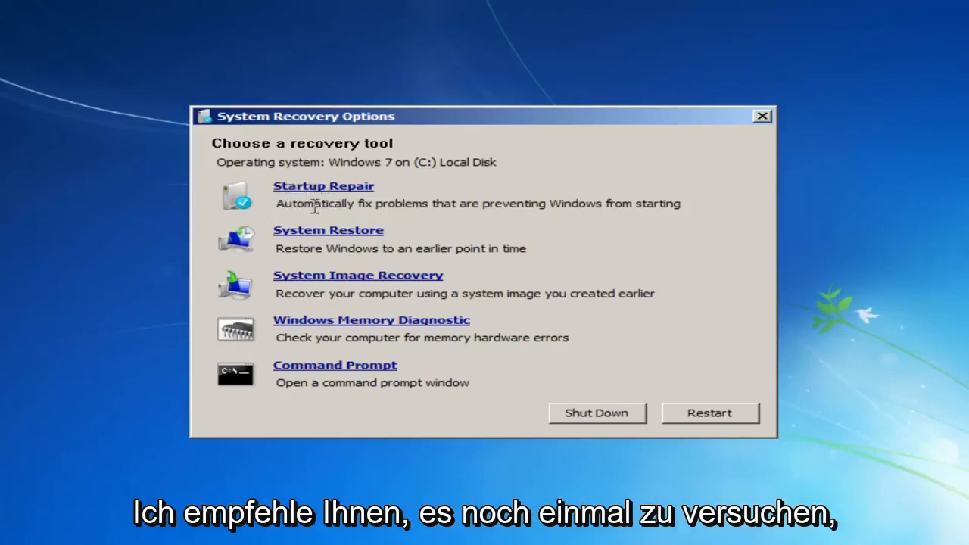
mouse_move(415, 205)
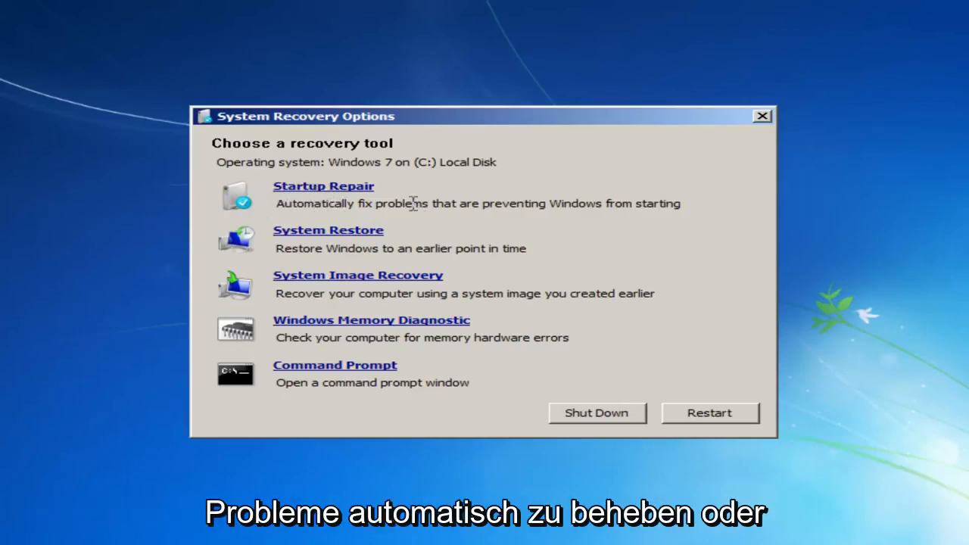
Step: Run Startup Repair, which finds no problem, and close its results
left_click(323, 186)
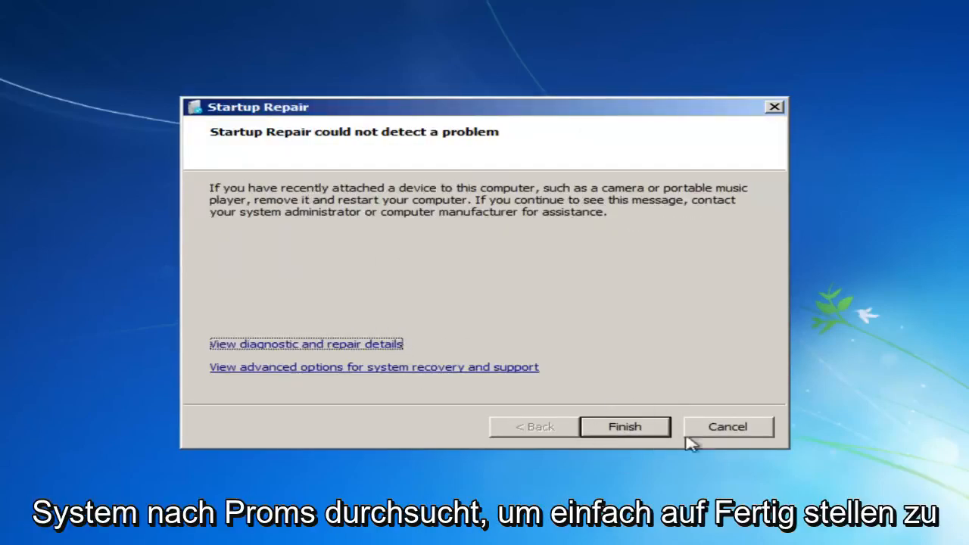
left_click(626, 426)
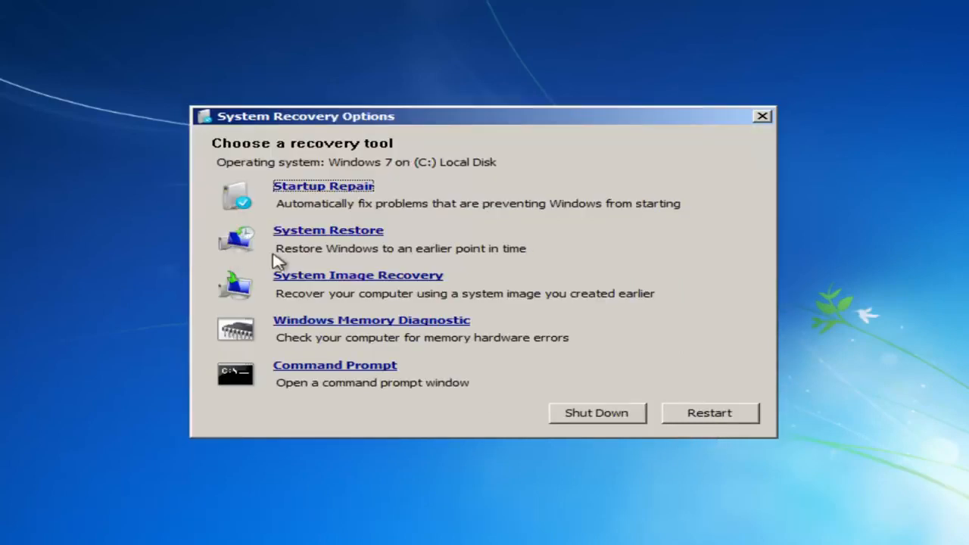
mouse_move(313, 325)
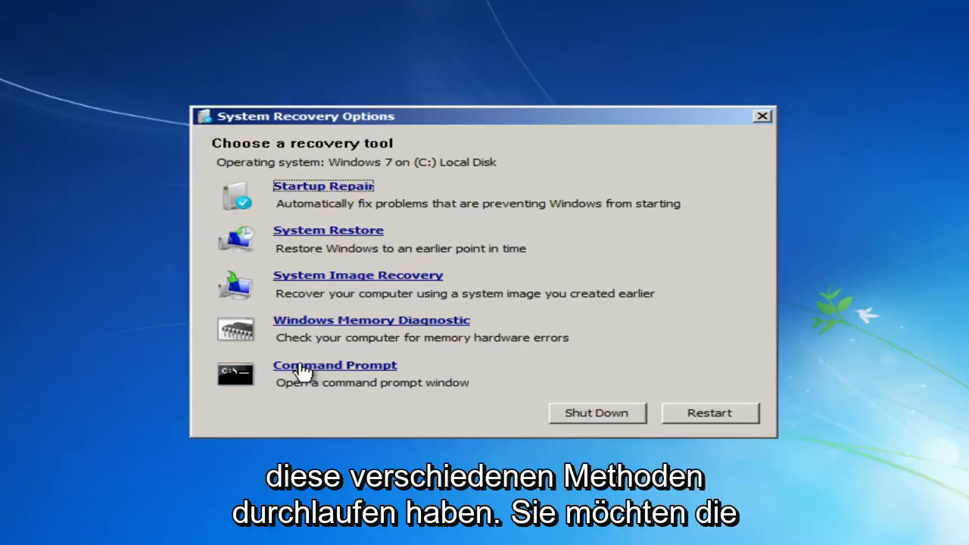
Step: In a recovery command prompt, run chkdsk C: /f
left_click(334, 365)
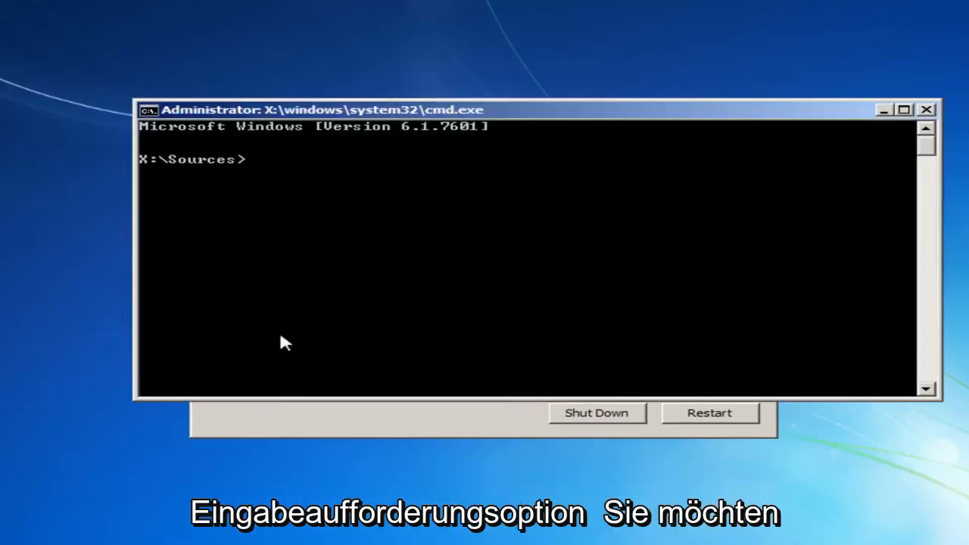
mouse_move(245, 299)
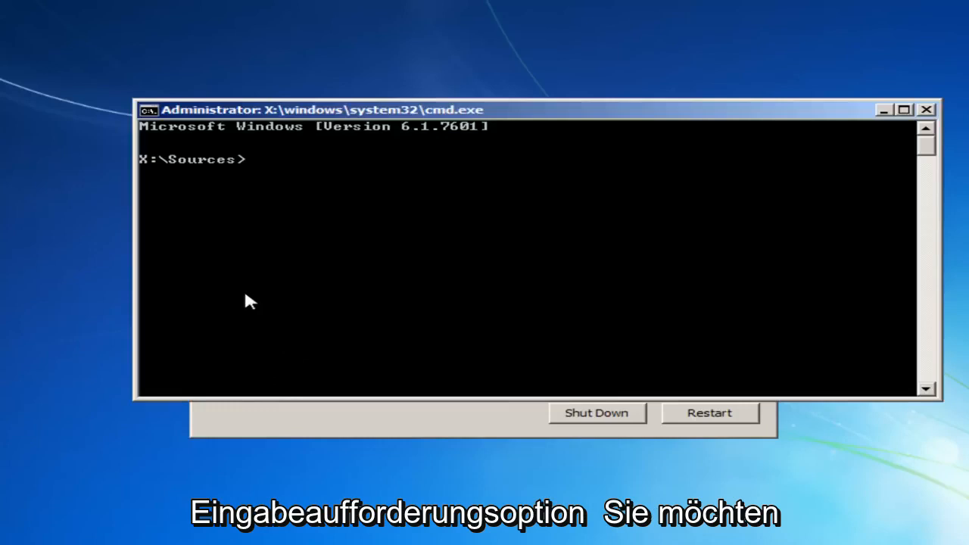
type("chkdsk")
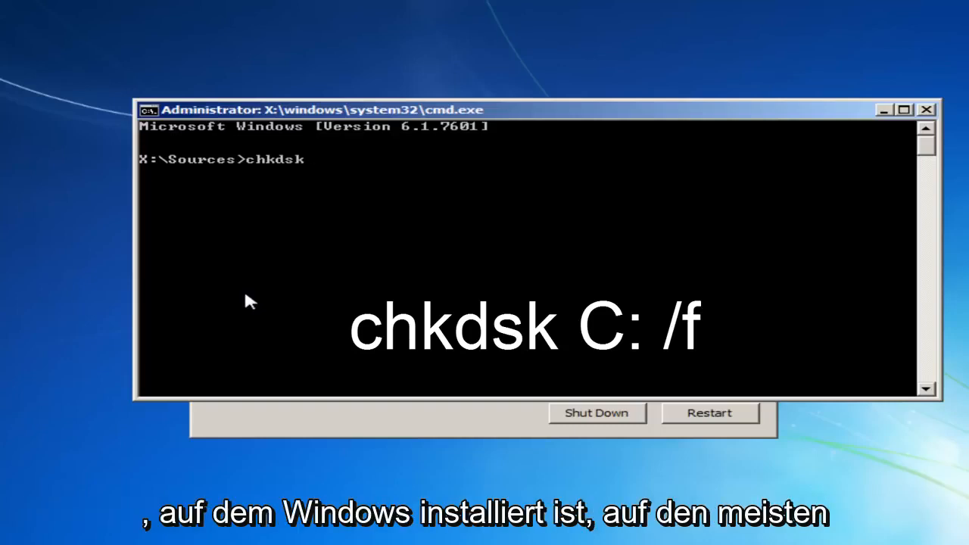
type("\" \"")
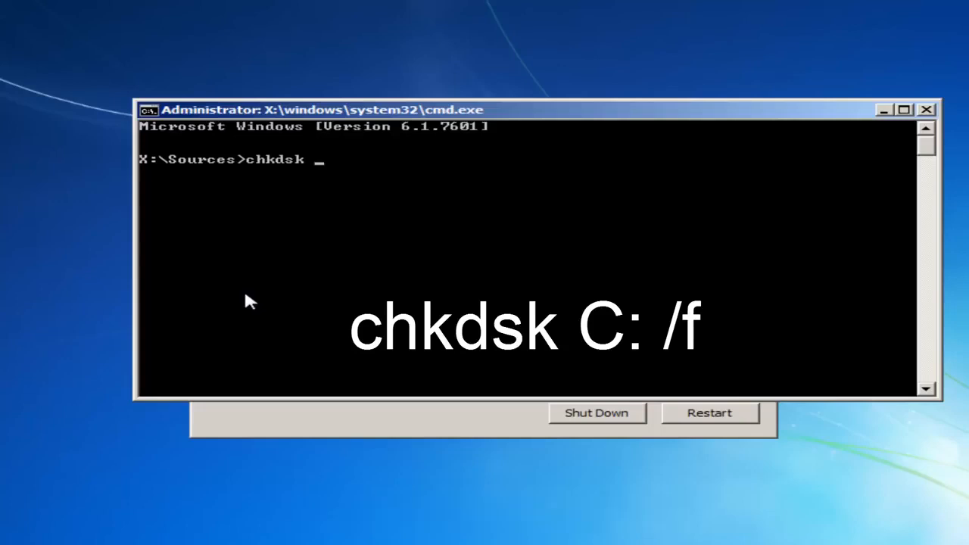
type("C:")
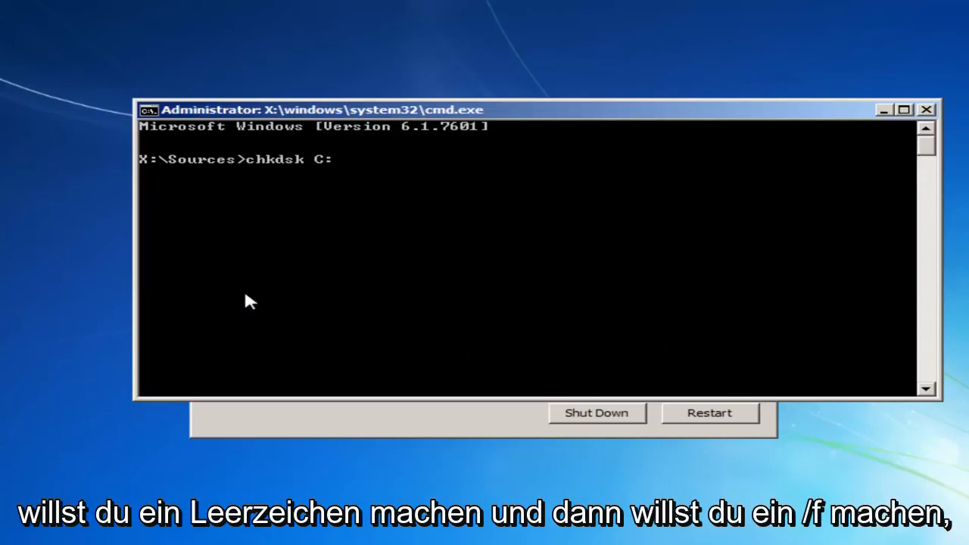
type("/f")
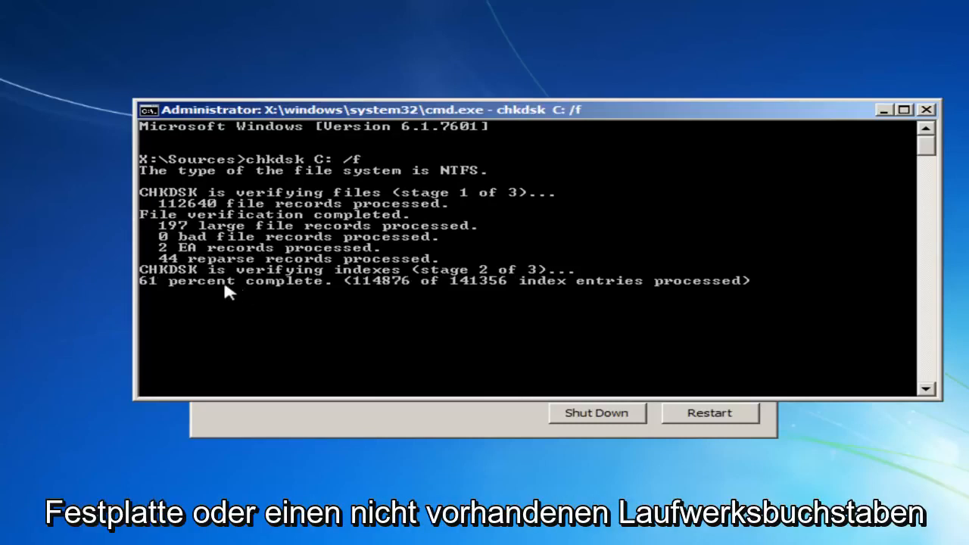
mouse_move(267, 227)
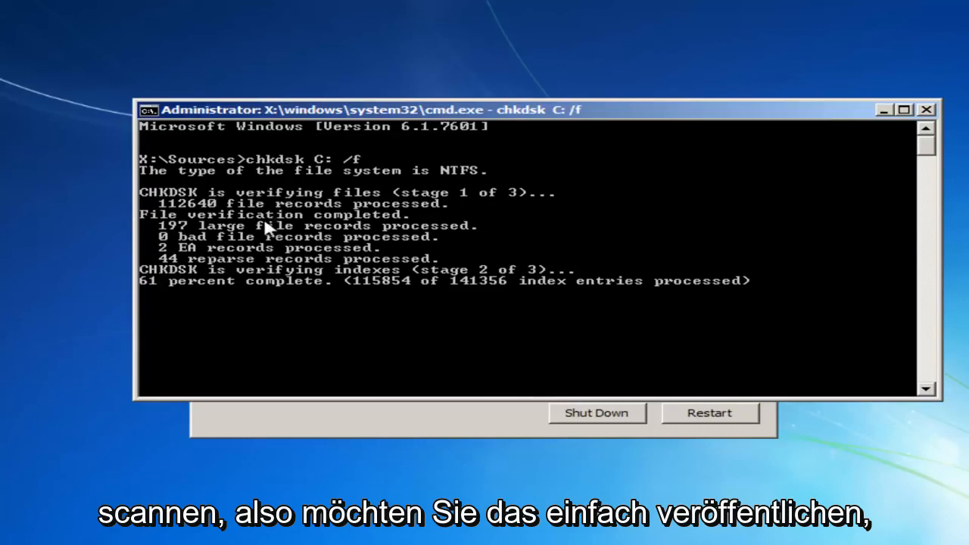
mouse_move(176, 294)
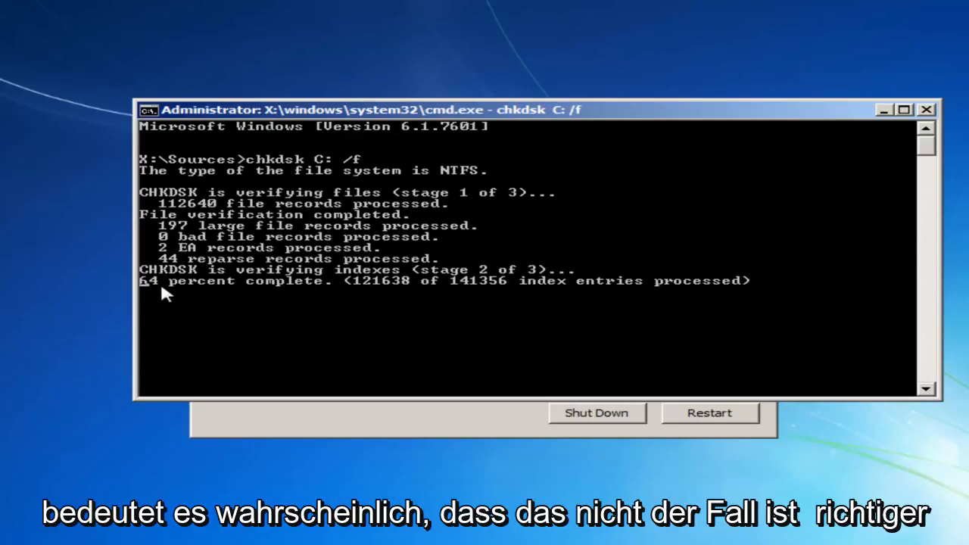
mouse_move(338, 160)
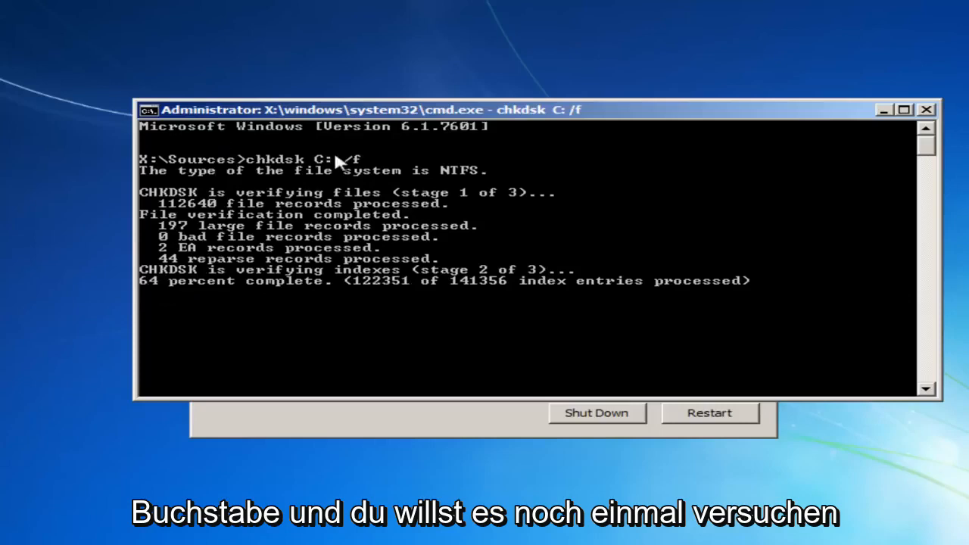
mouse_move(302, 159)
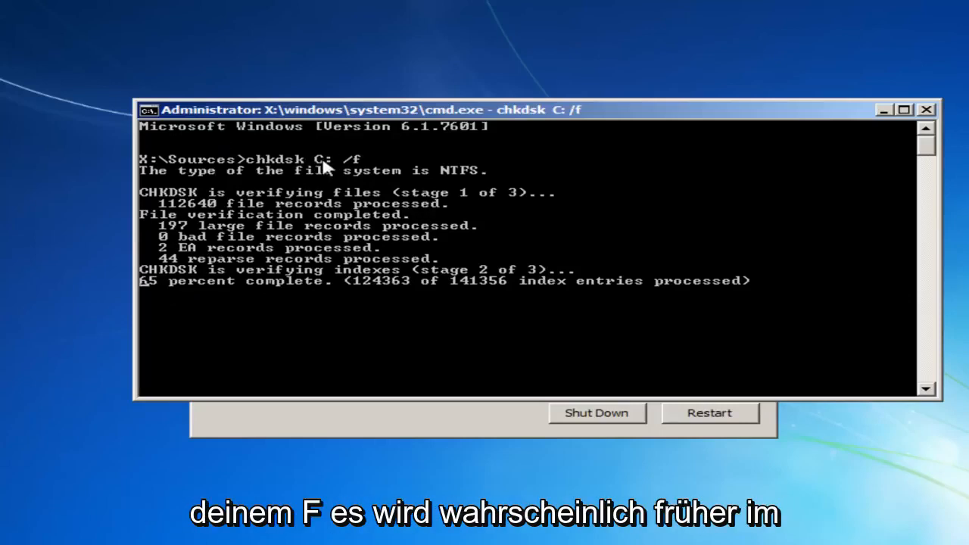
mouse_move(317, 178)
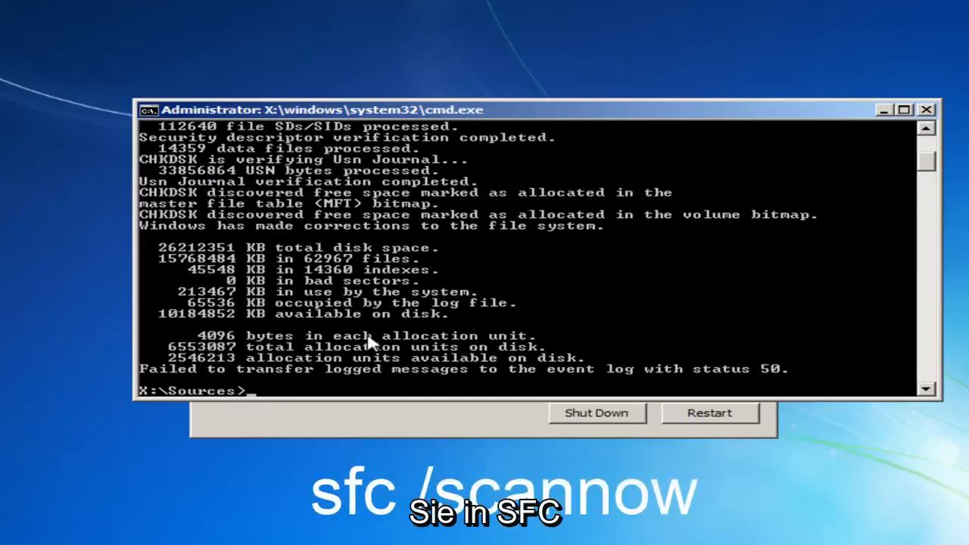
Step: Type sfc /scannow at the recovery command prompt
type("sfc")
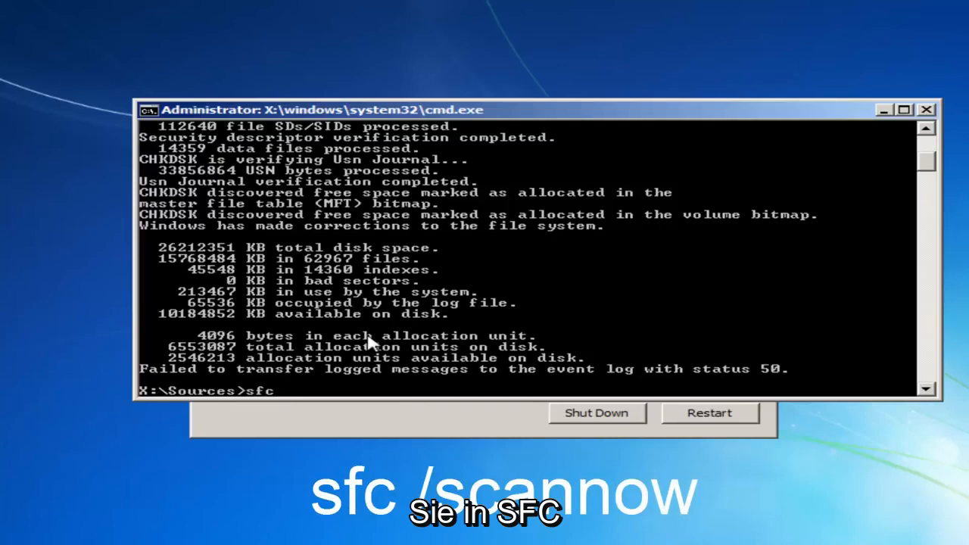
type("/sc")
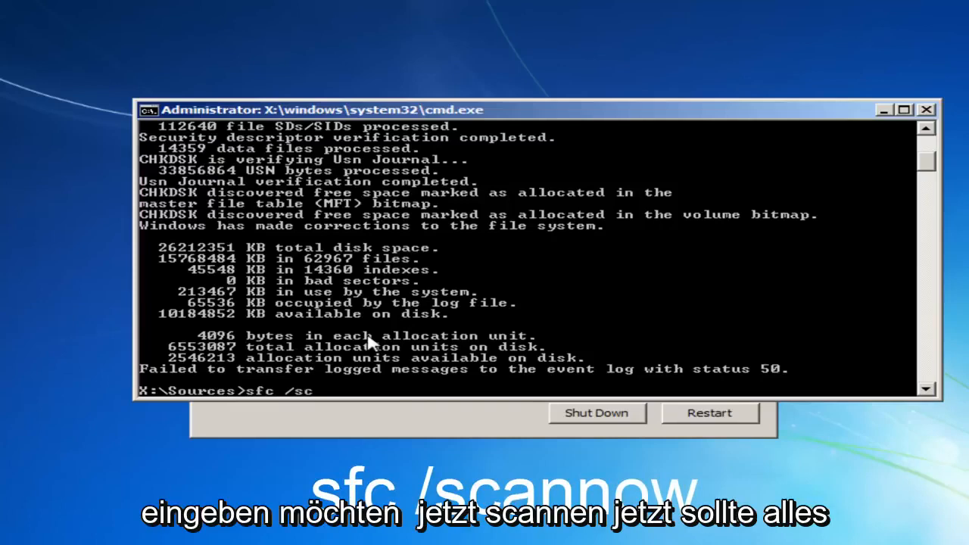
type("annow")
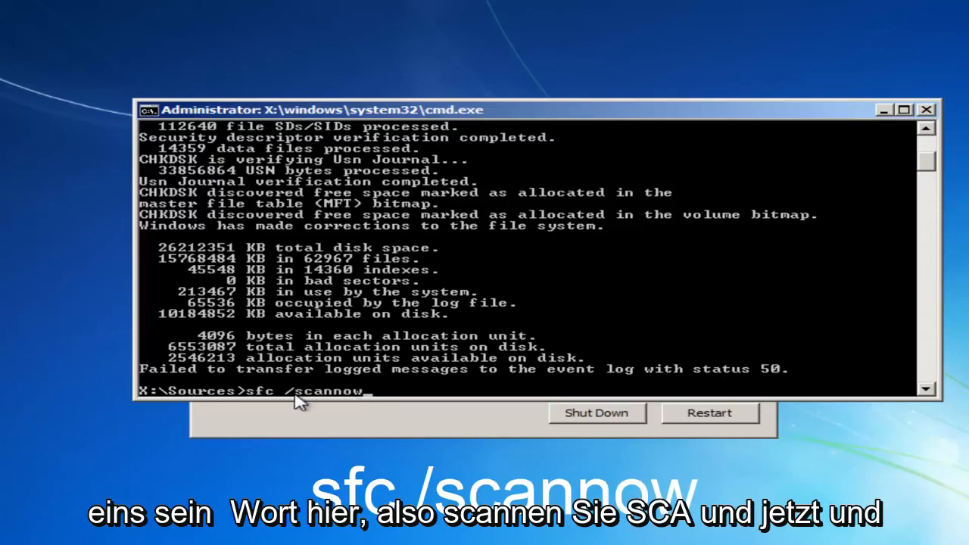
mouse_move(350, 399)
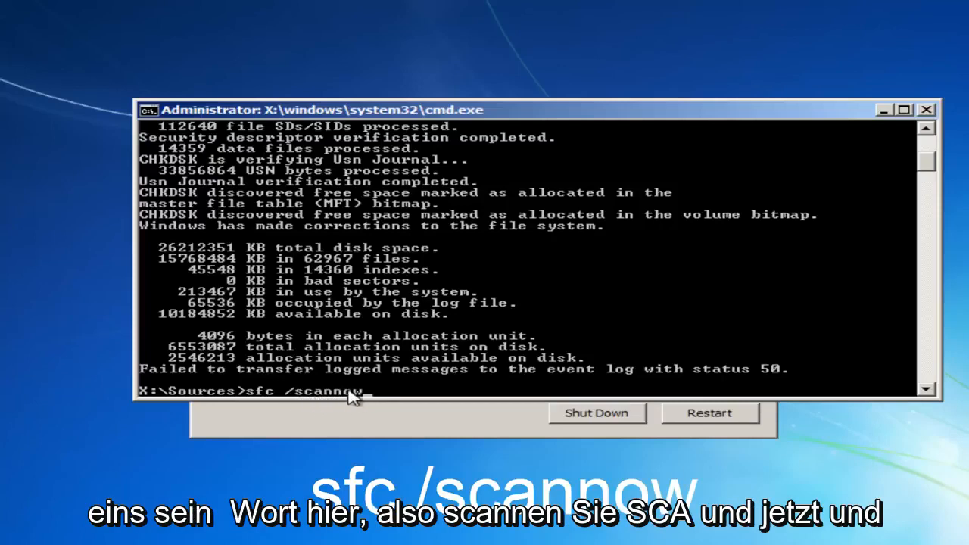
mouse_move(273, 401)
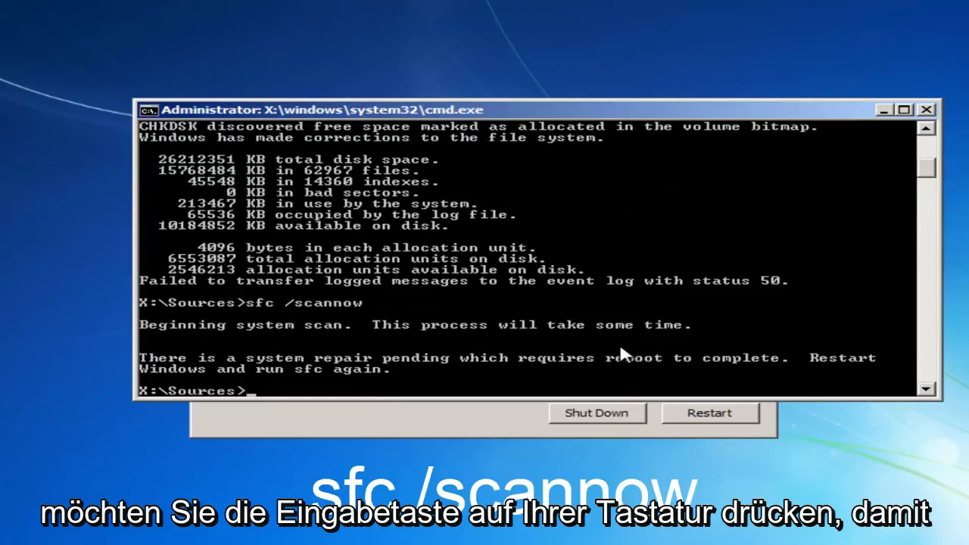
mouse_move(424, 388)
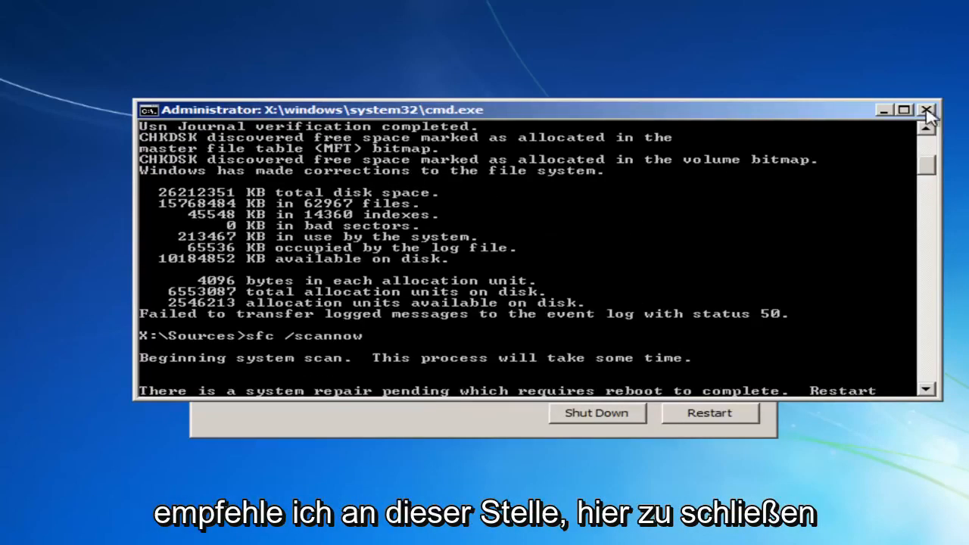
Step: Close the command window and restart the computer into Windows 7
left_click(908, 110)
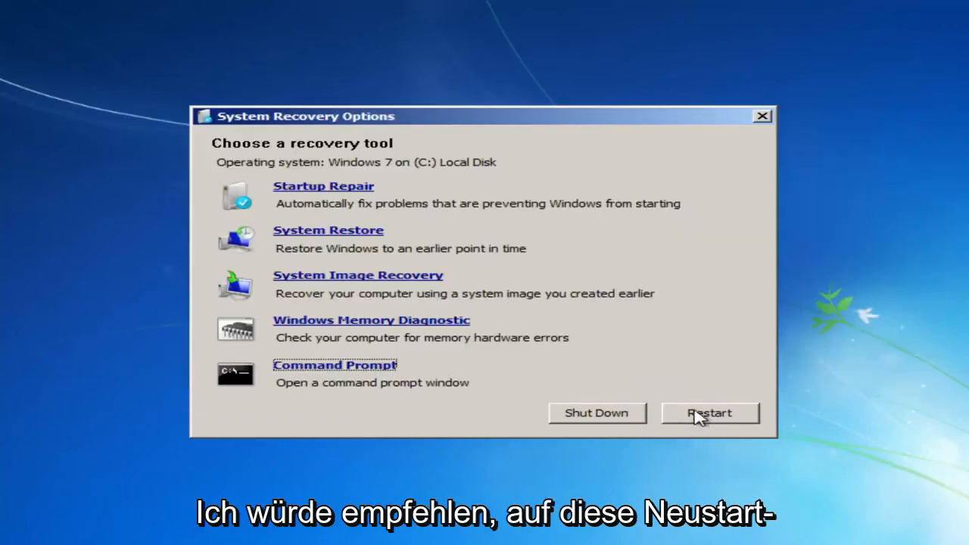
left_click(709, 413)
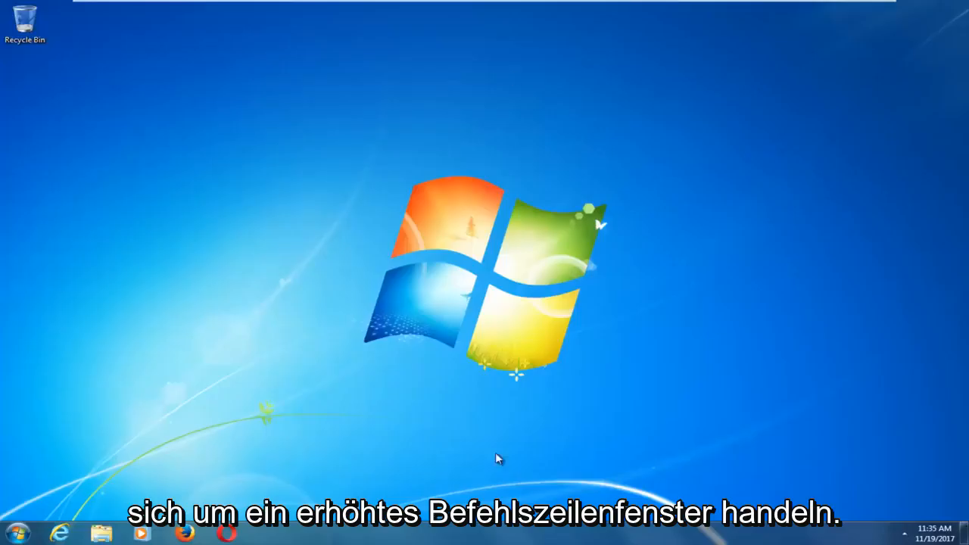
Step: Search Start for 'command prompt' and run it as administrator
left_click(19, 534)
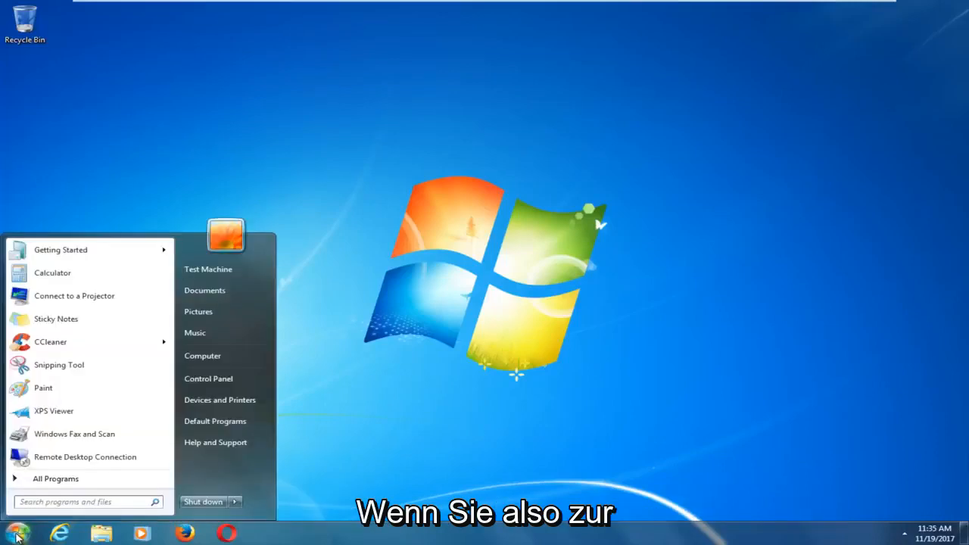
type("command prompt")
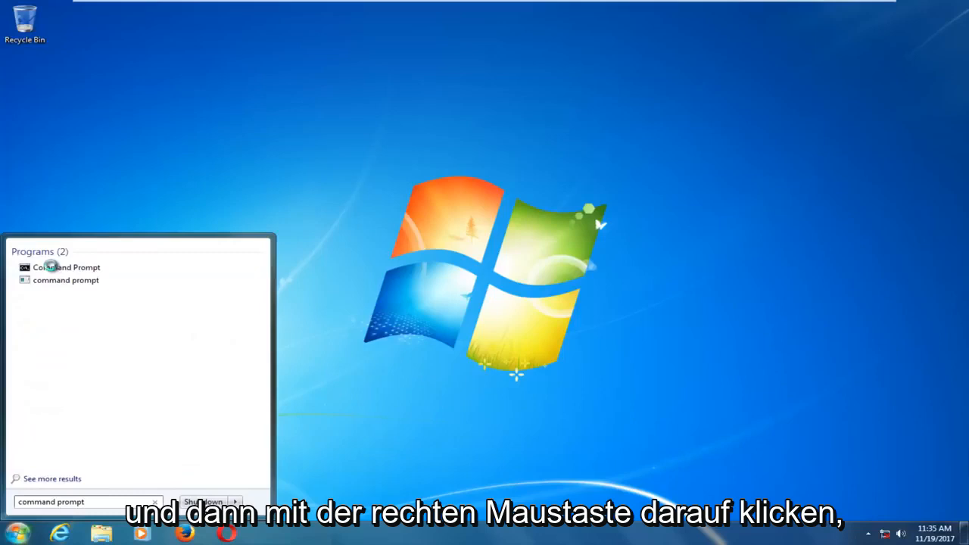
right_click(67, 267)
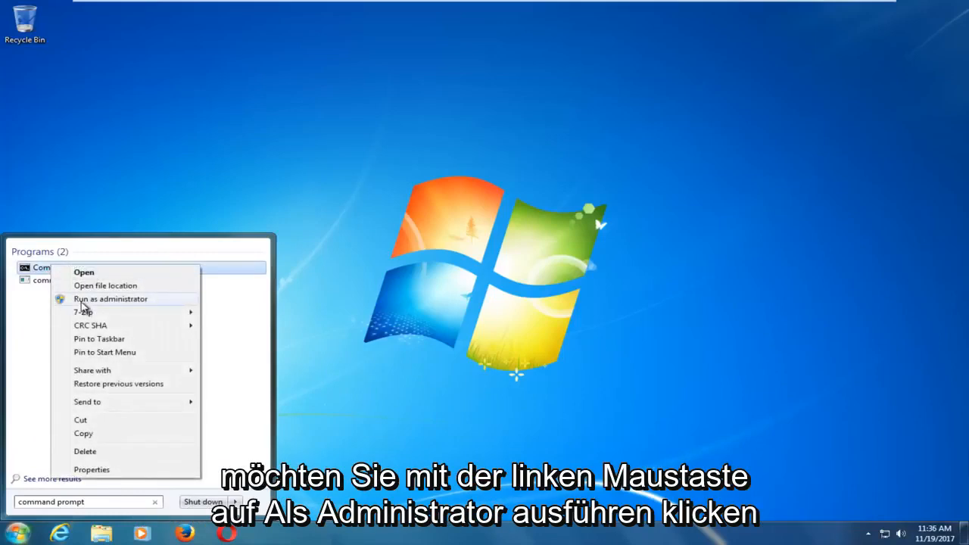
left_click(110, 299)
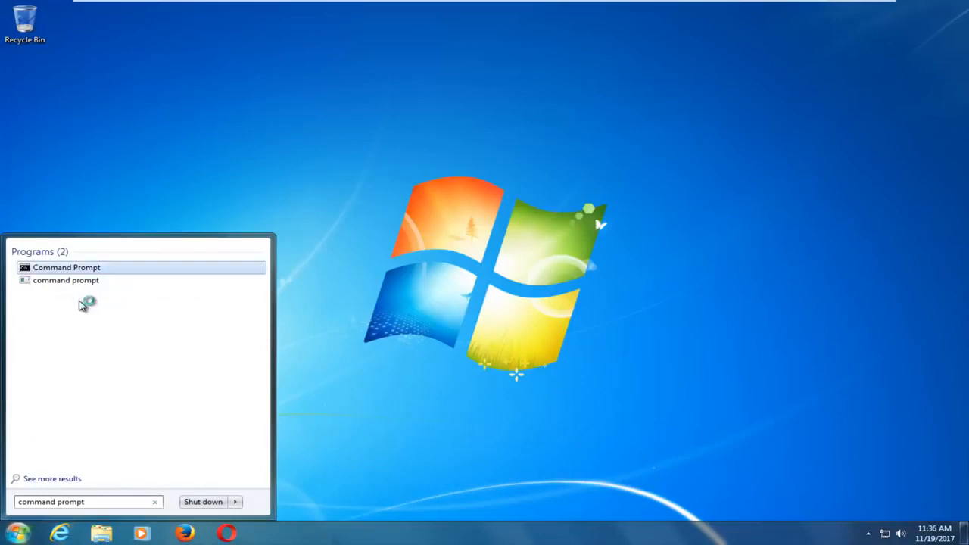
mouse_move(82, 306)
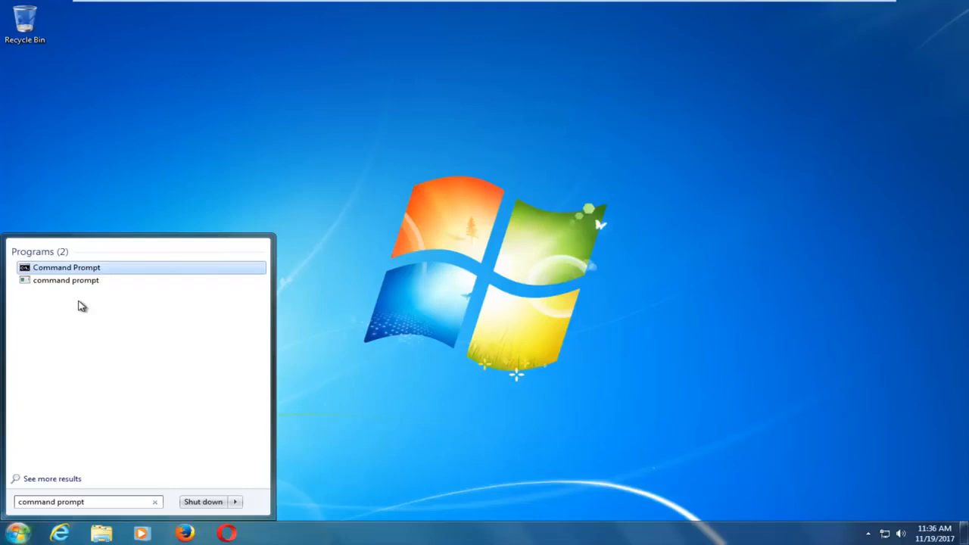
left_click(66, 267)
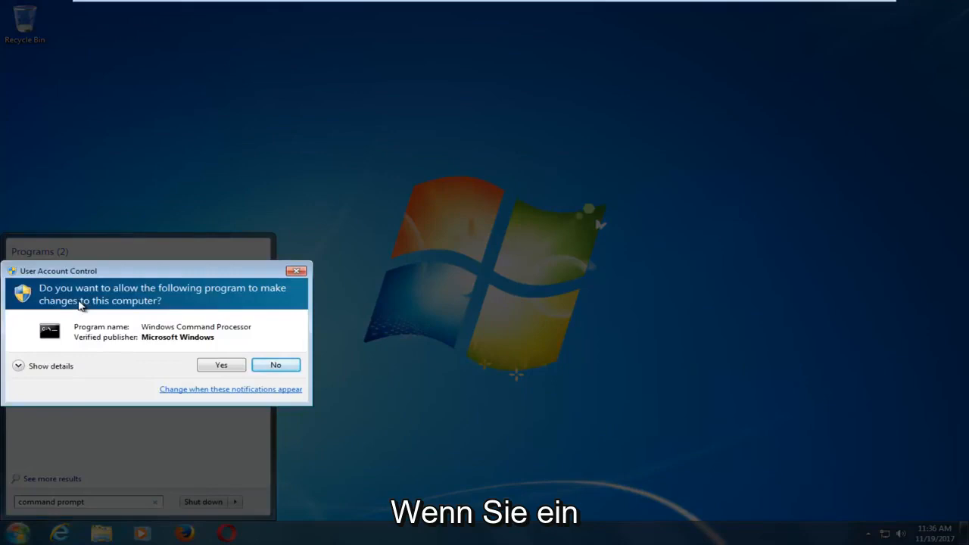
Step: Approve User Account Control and run sfc /scannow in the elevated prompt
left_click(221, 365)
type("sfc")
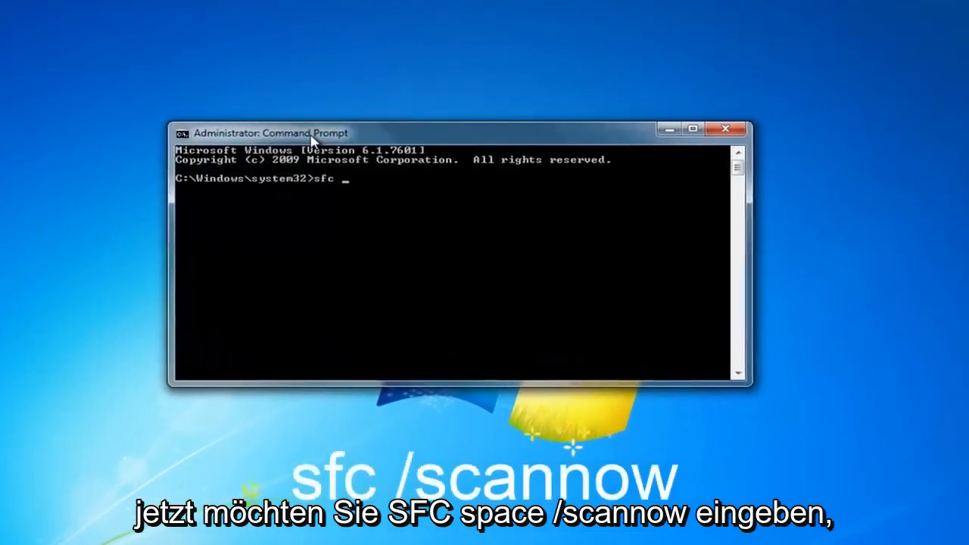
type("/scannow")
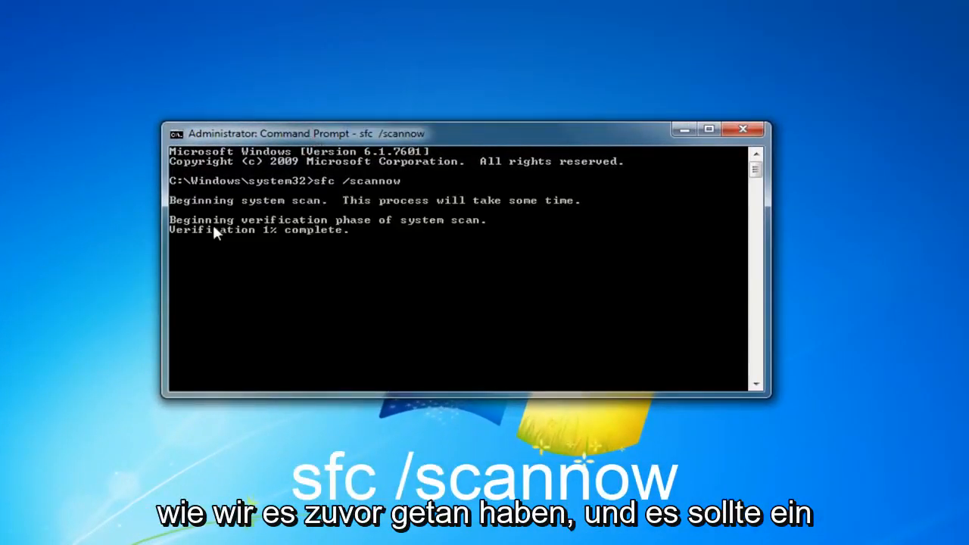
mouse_move(262, 243)
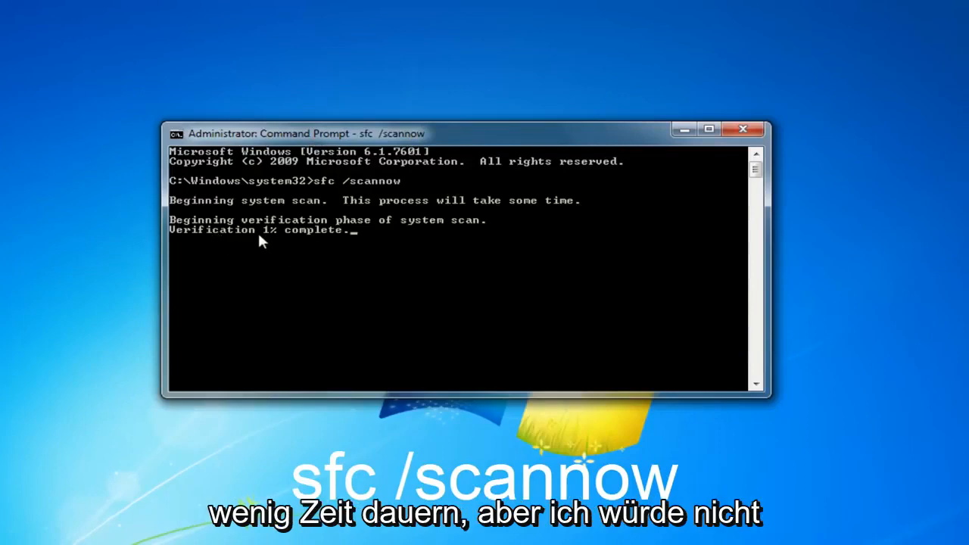